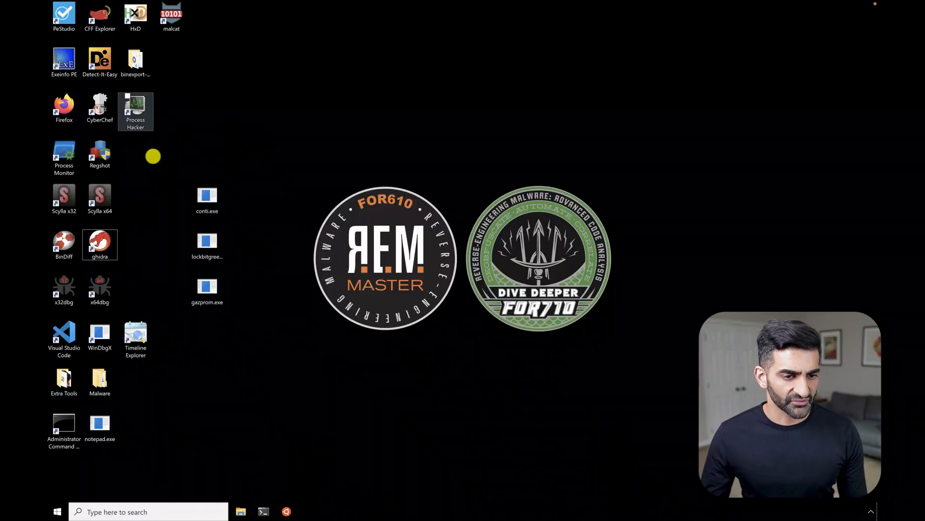
- Launch Ghidra and start a non-shared project named bsim_demo
{"action": "double_click", "coordinate": [100, 244]}
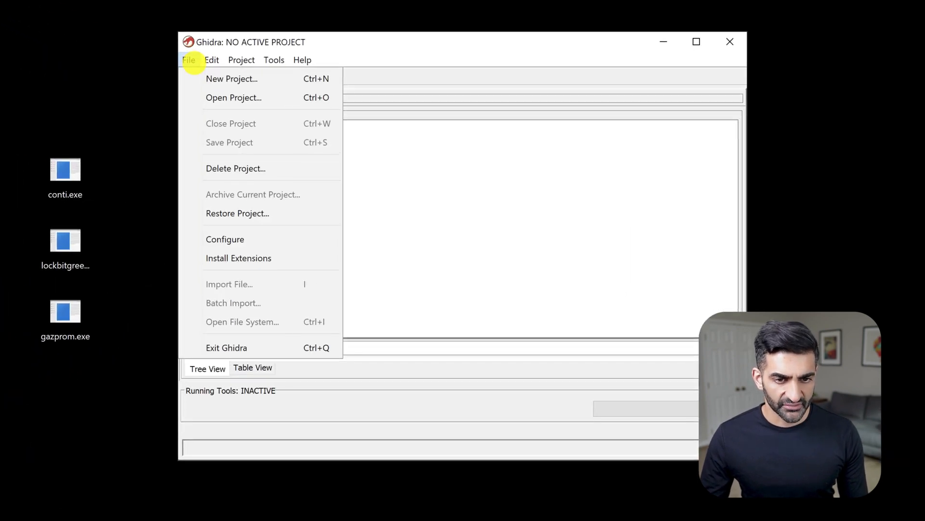
{"action": "left_click", "coordinate": [232, 79]}
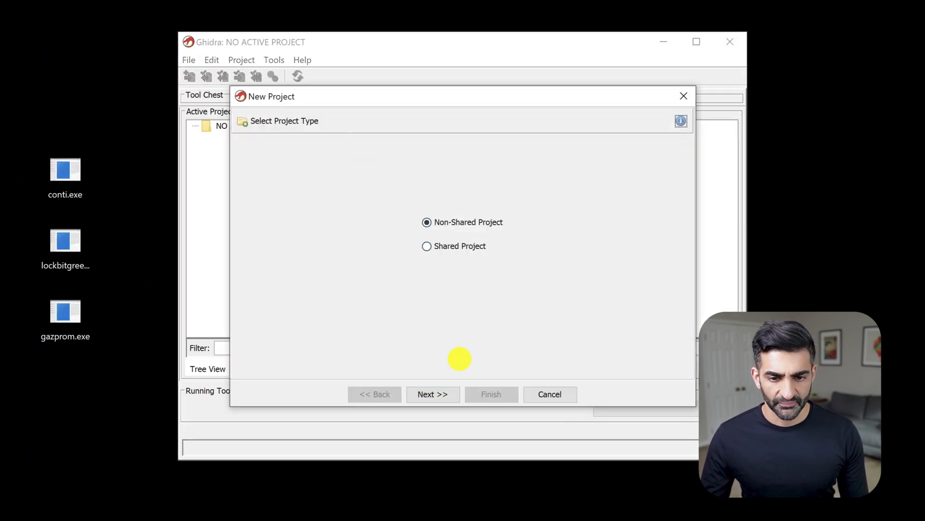
{"action": "left_click", "coordinate": [433, 394]}
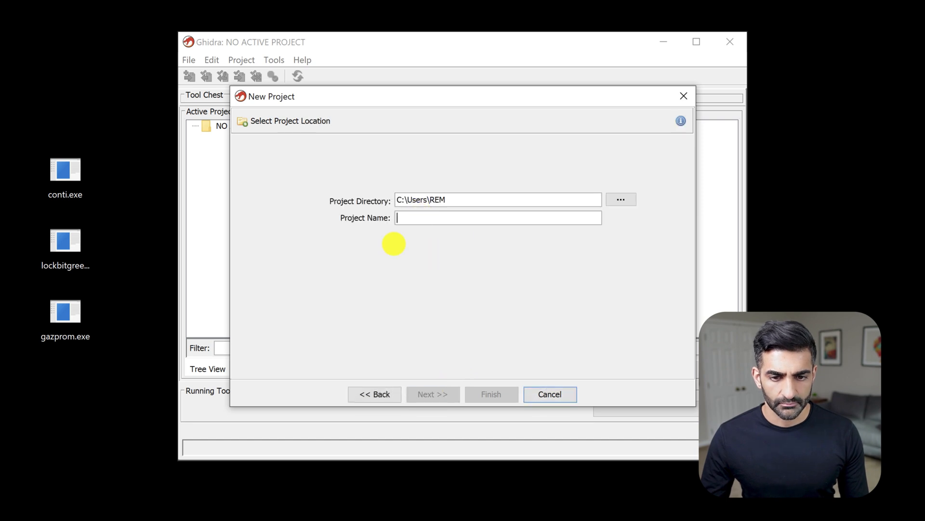
{"action": "type", "text": "bsim_demo"}
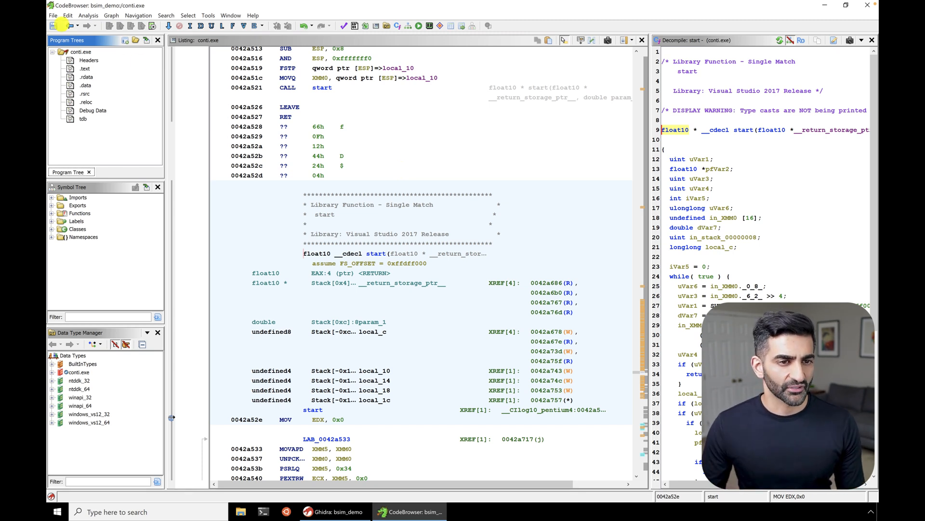
- Enable BSimSearchPlugin in the BSim package through the tool's Configure dialog
{"action": "left_click", "coordinate": [57, 16]}
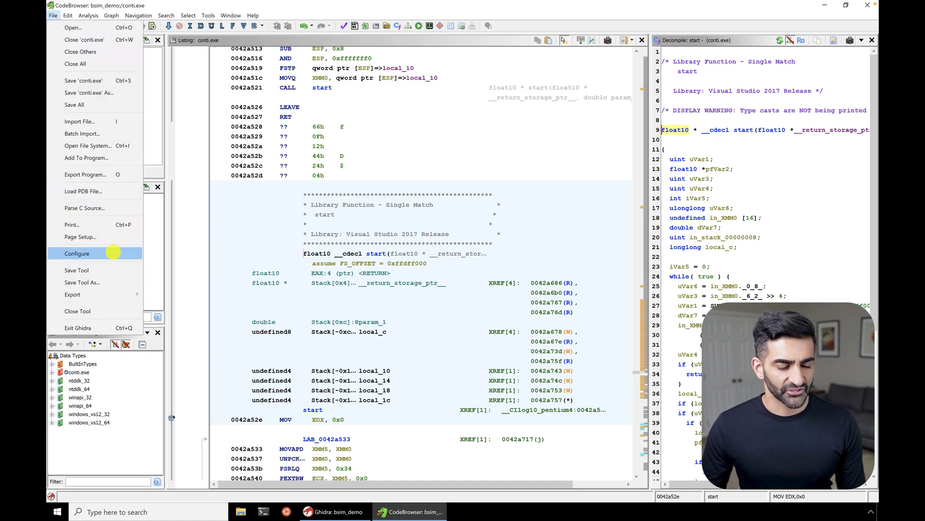
{"action": "left_click", "coordinate": [76, 253]}
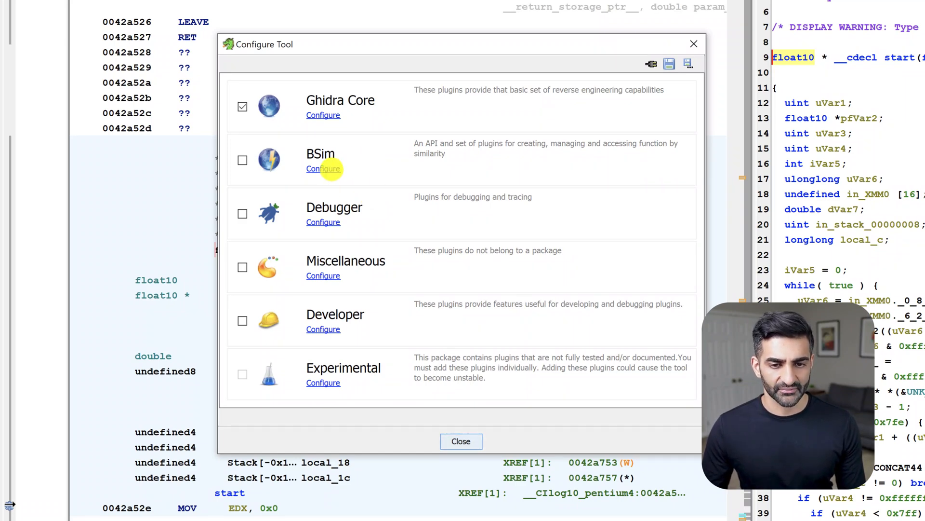
{"action": "left_click", "coordinate": [322, 169]}
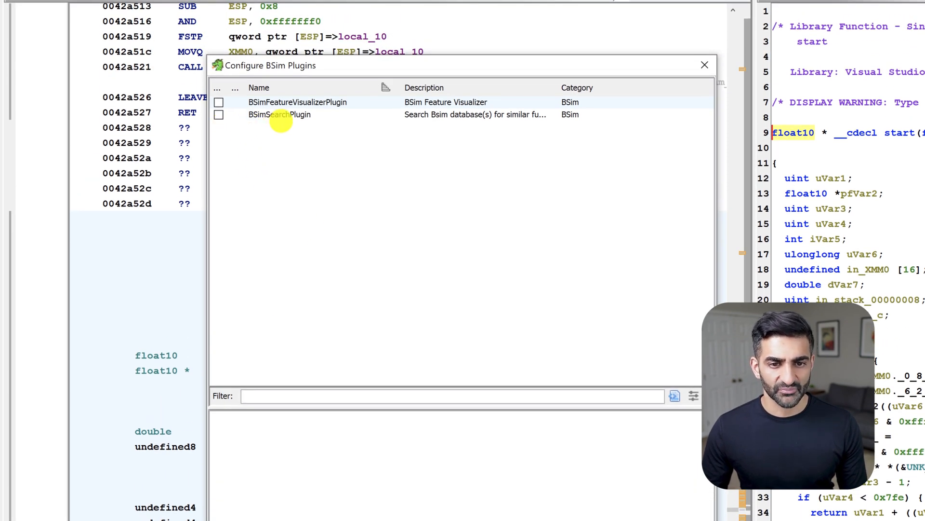
{"action": "left_click", "coordinate": [219, 115]}
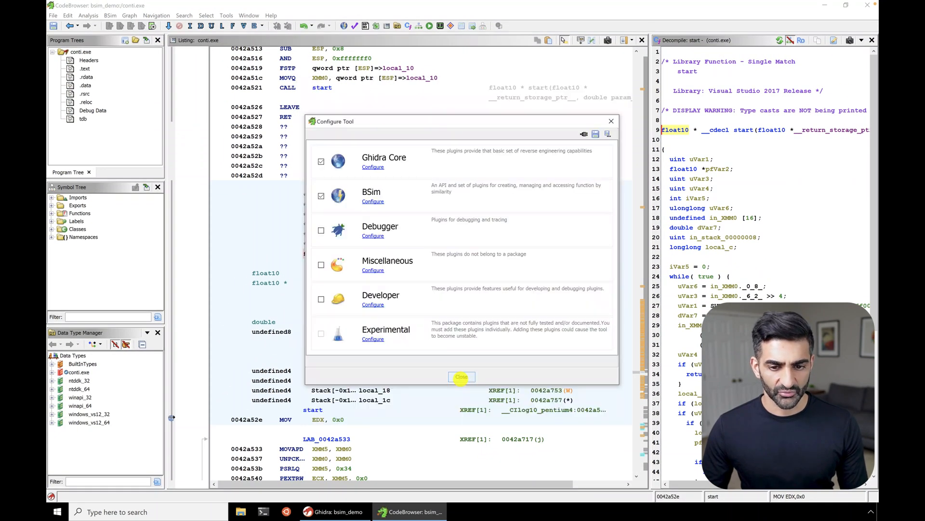
{"action": "left_click", "coordinate": [461, 376]}
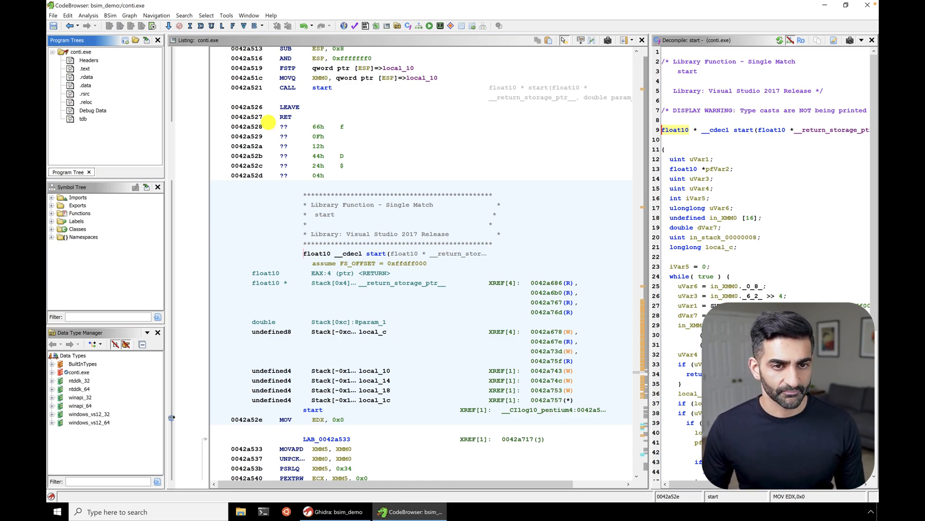
- Run CreateH2BSimDatabaseScript from the Script Manager, filtered by 'bsim'
{"action": "left_click", "coordinate": [186, 16]}
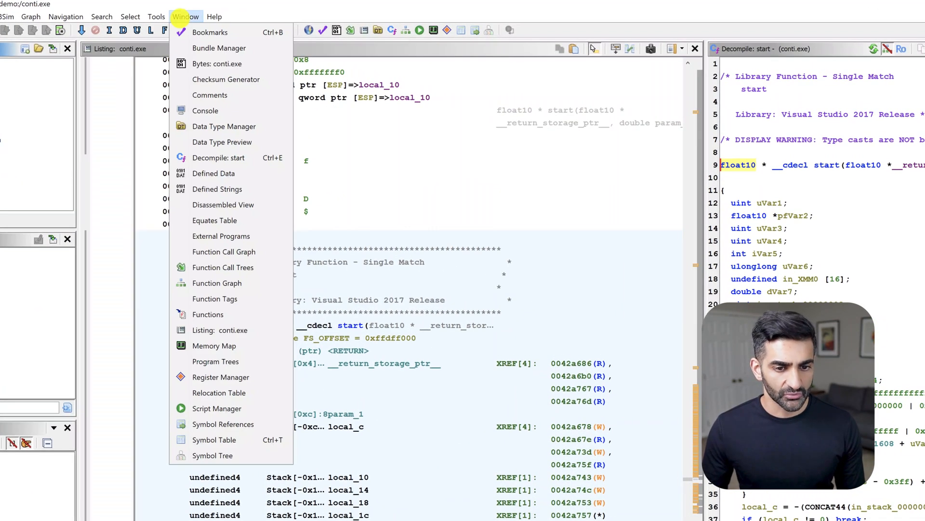
{"action": "left_click", "coordinate": [217, 408]}
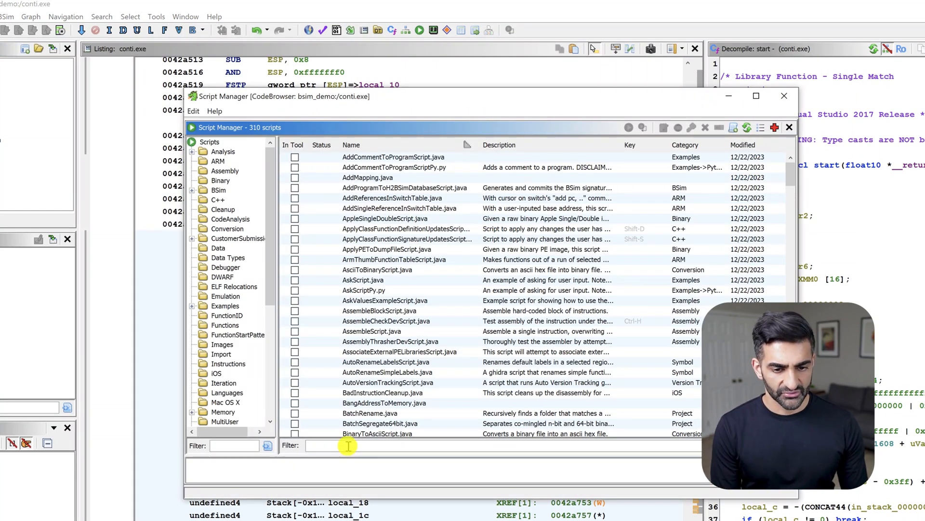
{"action": "type", "text": "bsim"}
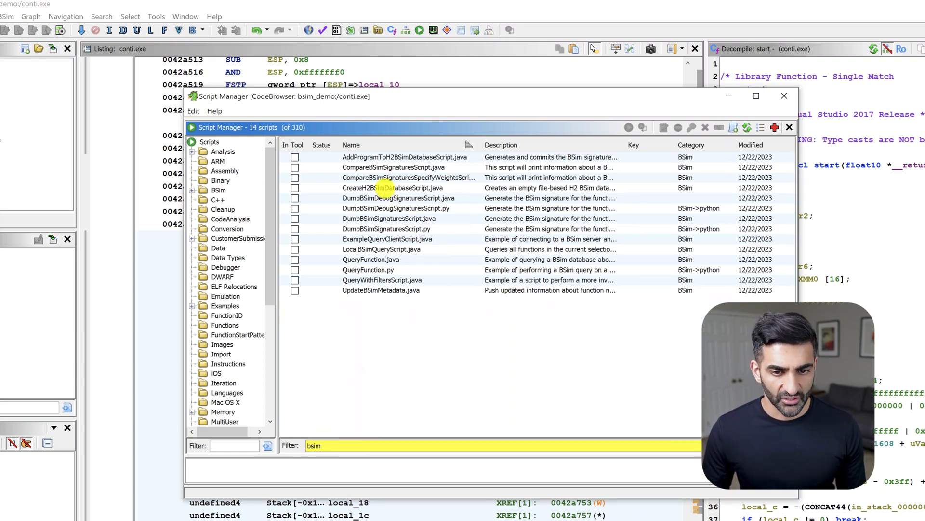
{"action": "left_click", "coordinate": [392, 187]}
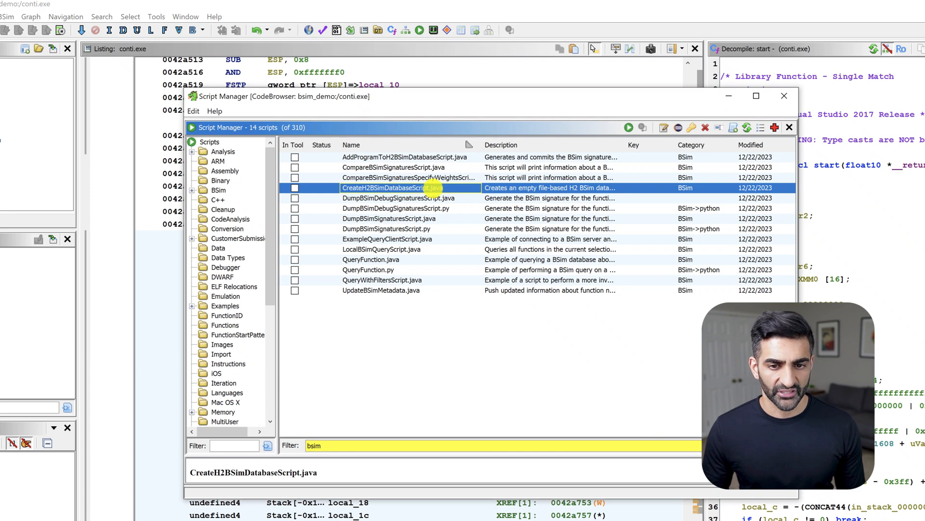
{"action": "left_click", "coordinate": [629, 128]}
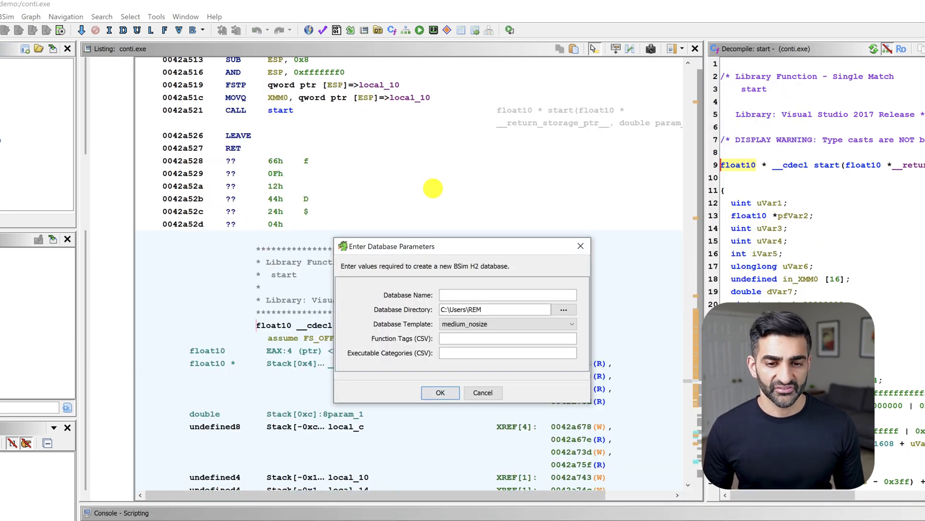
- Name the new BSim database ransomwaredb
{"action": "left_click", "coordinate": [462, 294]}
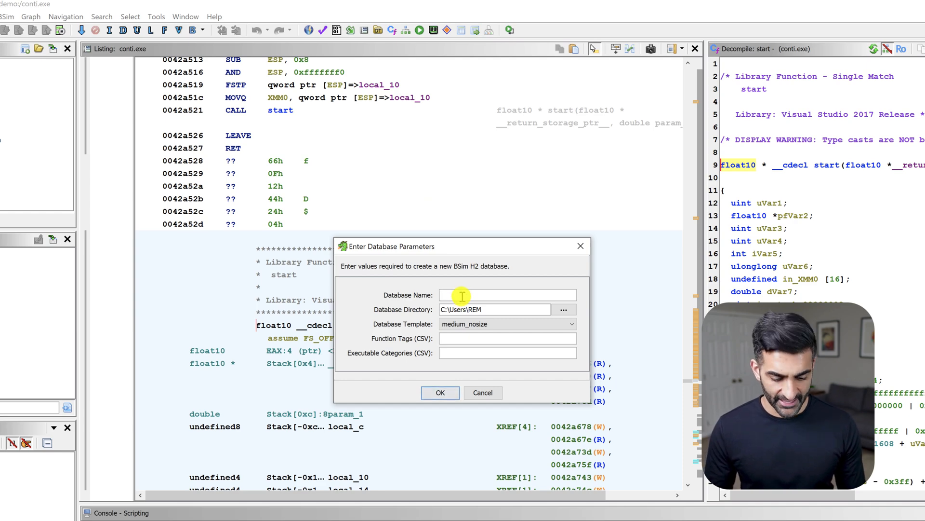
{"action": "type", "text": "ransom"}
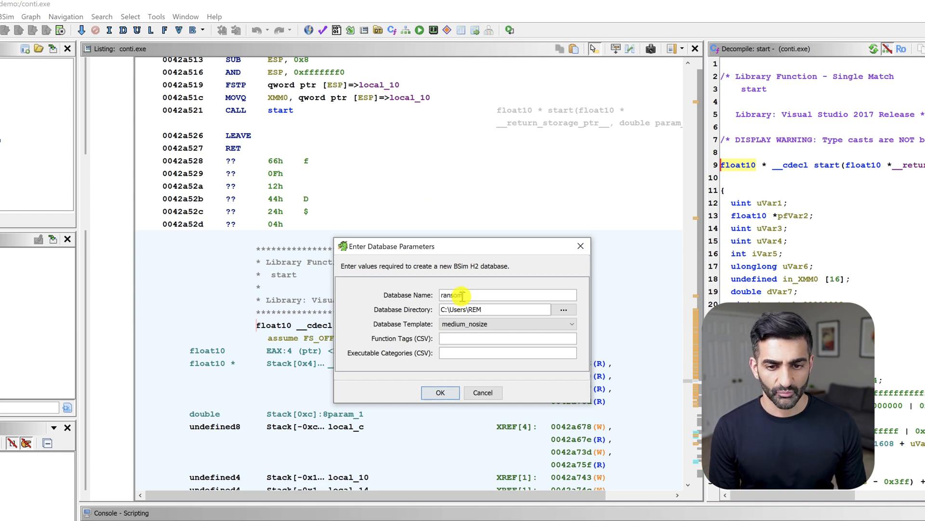
{"action": "type", "text": "waredb"}
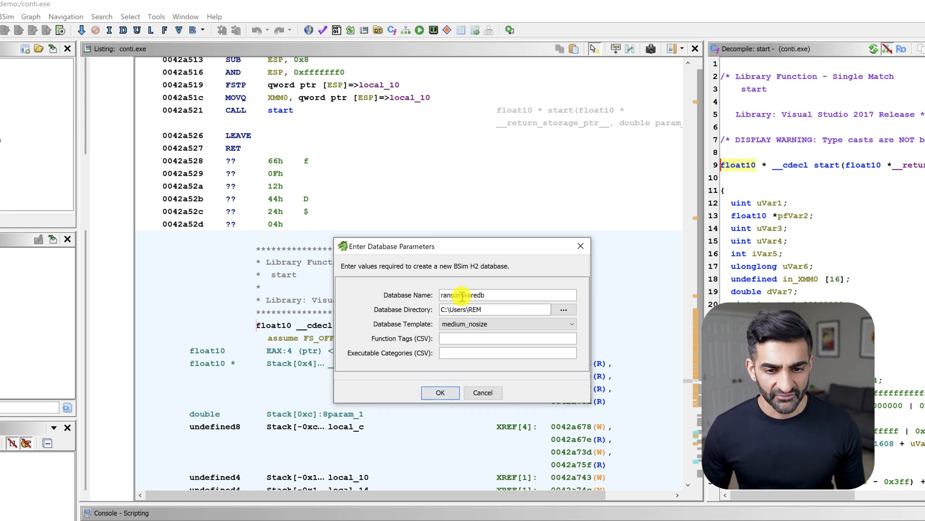
- Store it in a new bsim_ransomware Desktop folder and create the database
{"action": "left_click", "coordinate": [564, 310]}
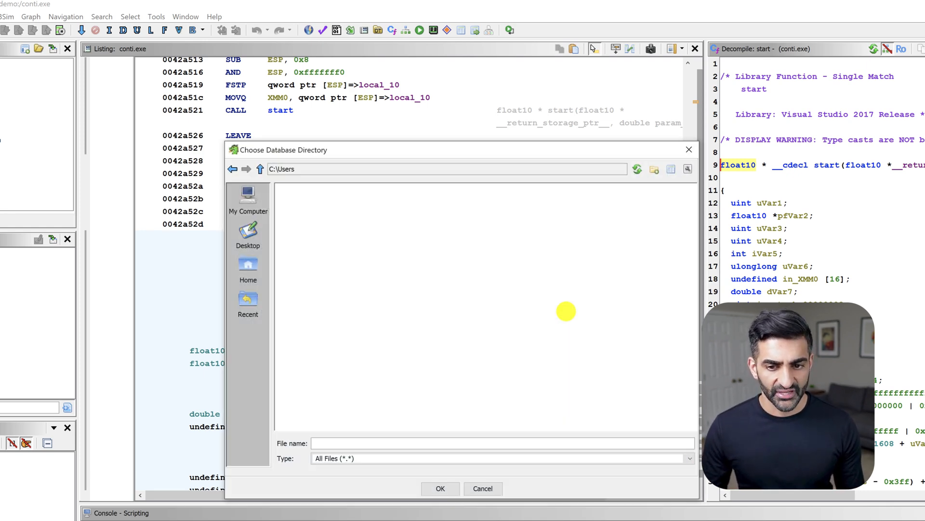
{"action": "left_click", "coordinate": [248, 234]}
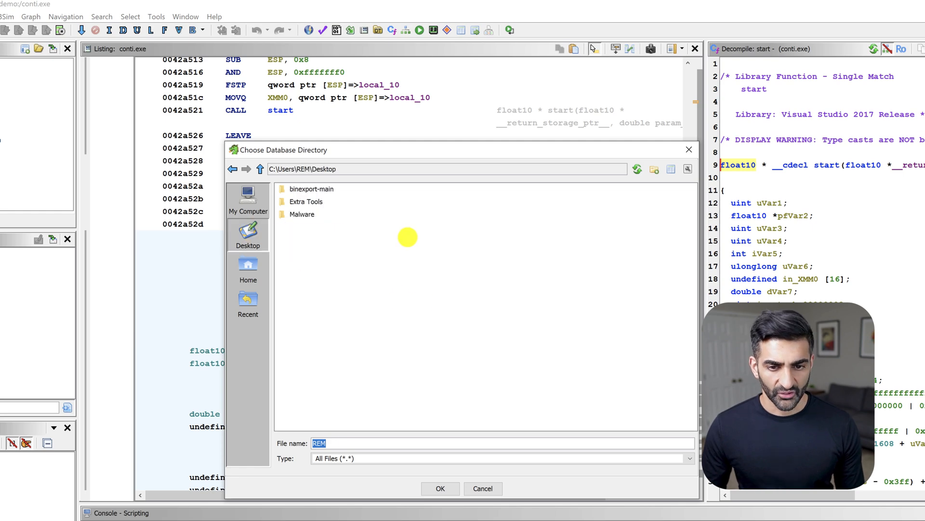
{"action": "left_click", "coordinate": [302, 214]}
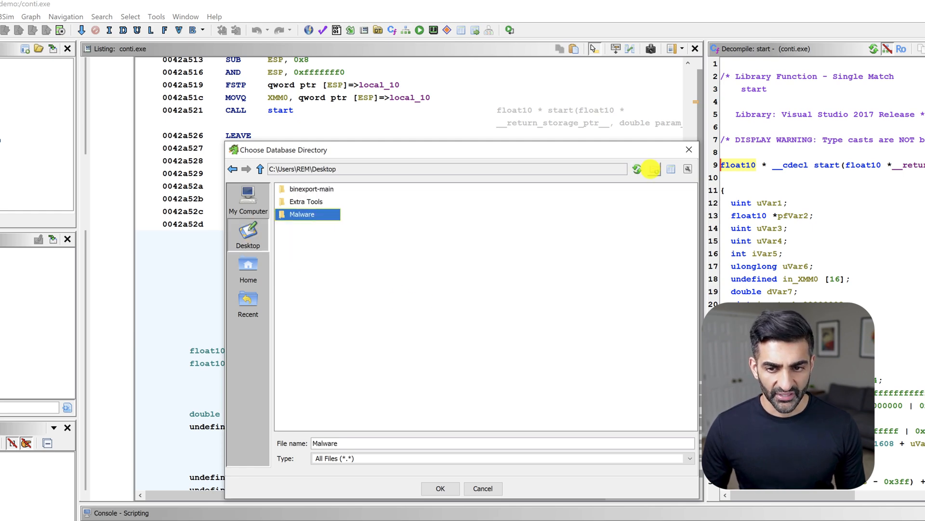
{"action": "left_click", "coordinate": [653, 169]}
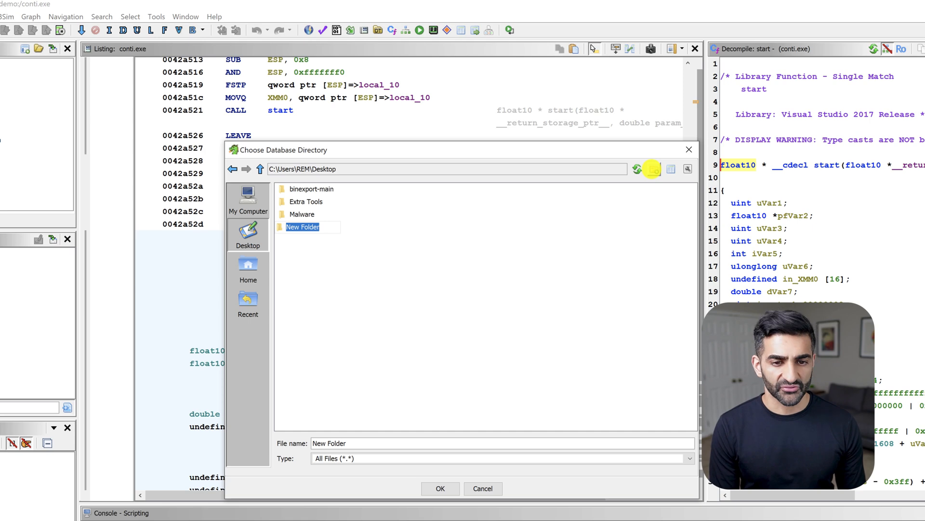
{"action": "left_click", "coordinate": [441, 488]}
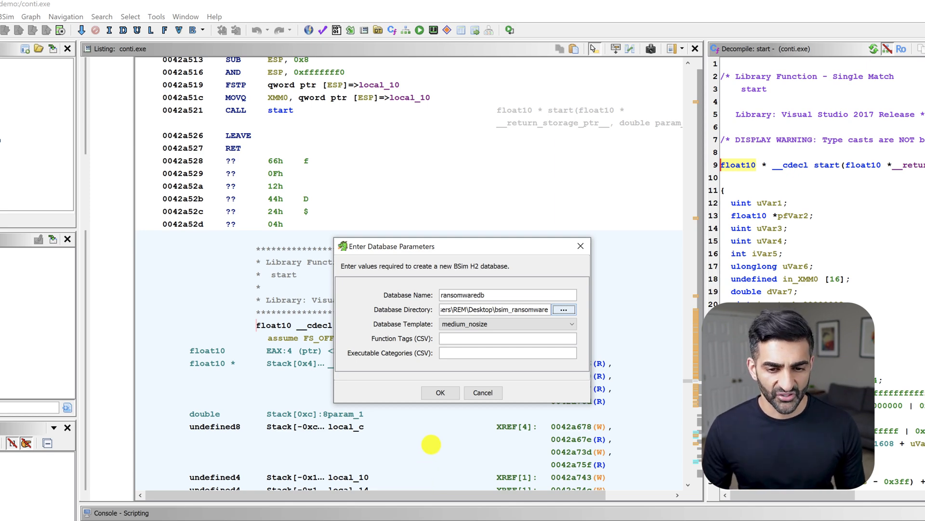
{"action": "left_click", "coordinate": [440, 393]}
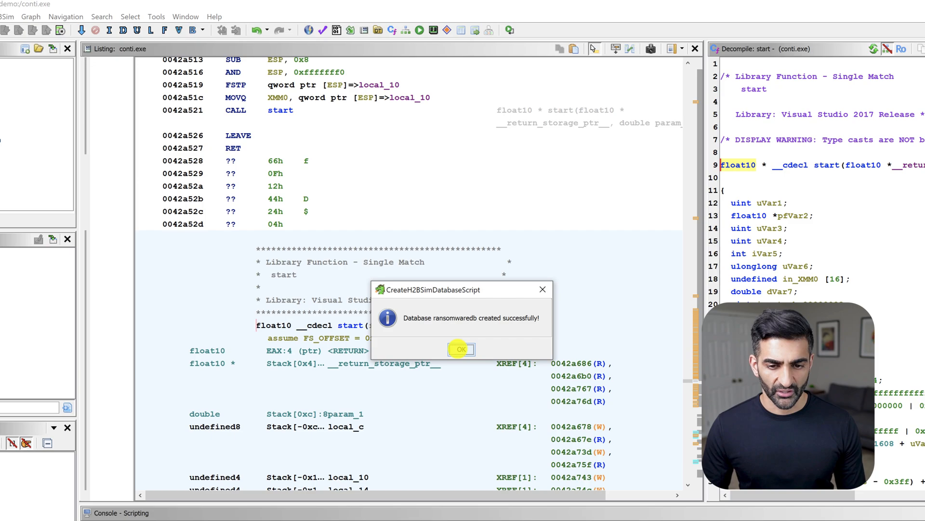
{"action": "left_click", "coordinate": [461, 349]}
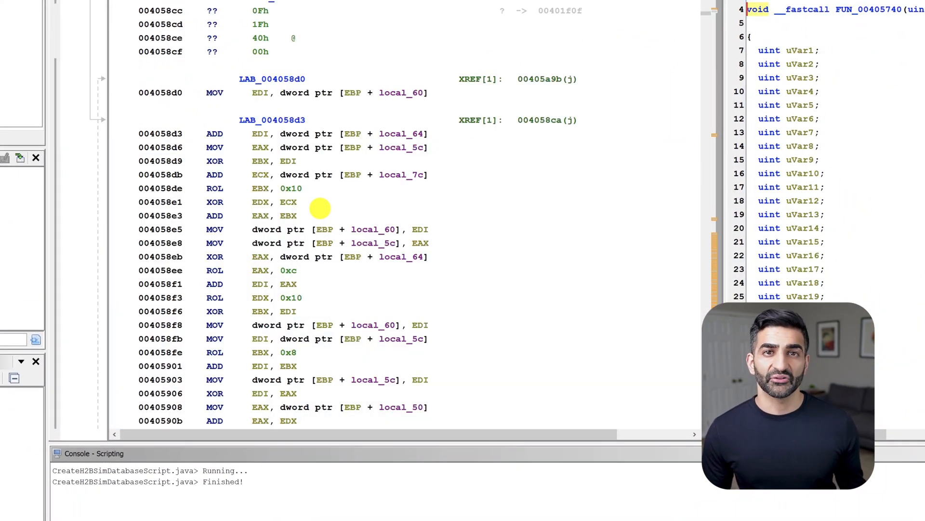
- Show the rotate/XOR-heavy function FUN_00405740 and bring up its label's actions
{"action": "left_click", "coordinate": [271, 78]}
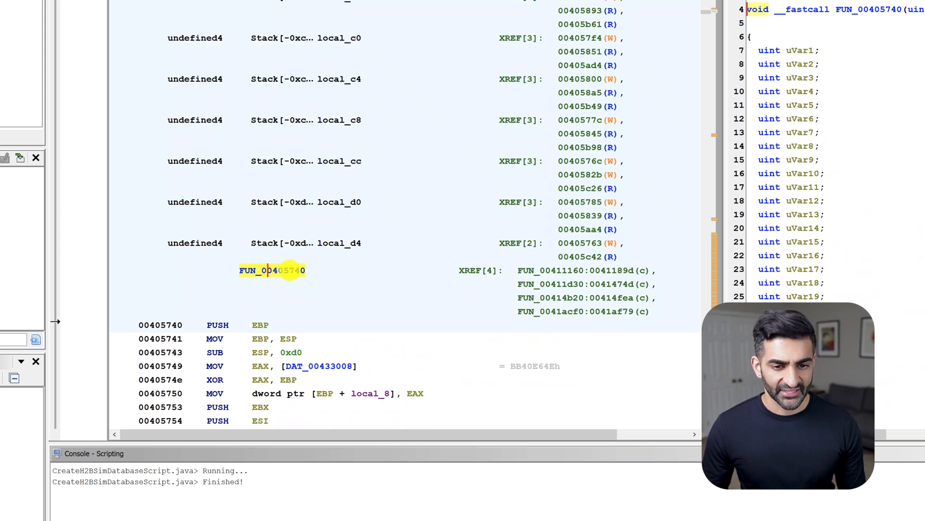
{"action": "right_click", "coordinate": [272, 271]}
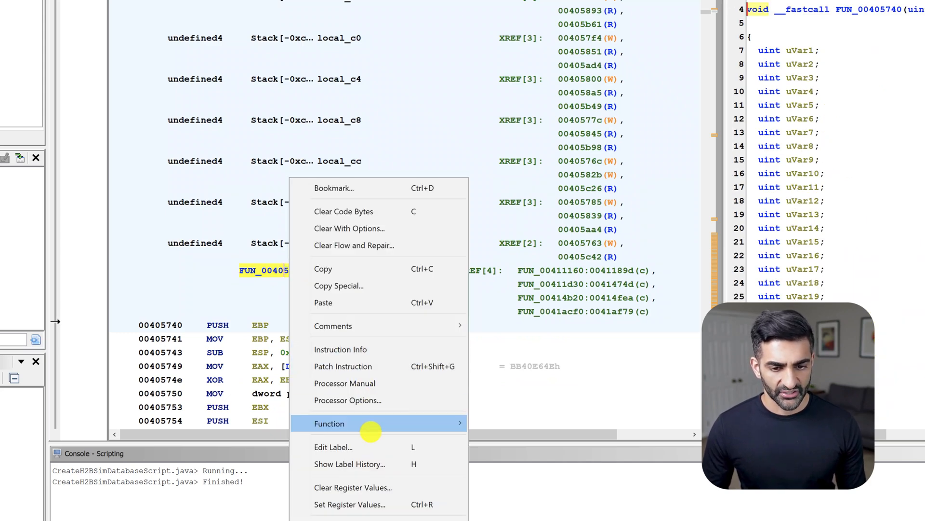
{"action": "mouse_move", "coordinate": [371, 447]}
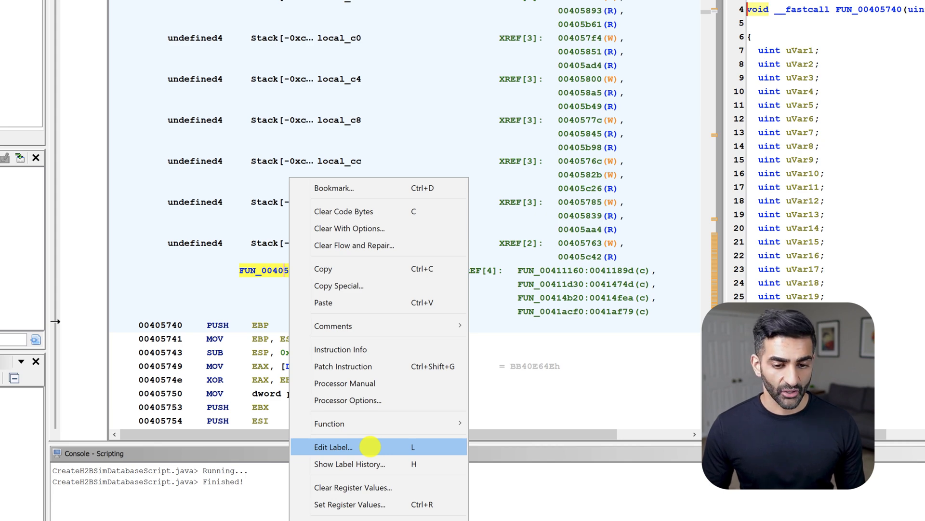
- Rename FUN_00405740 to as_crypto
{"action": "left_click", "coordinate": [333, 446]}
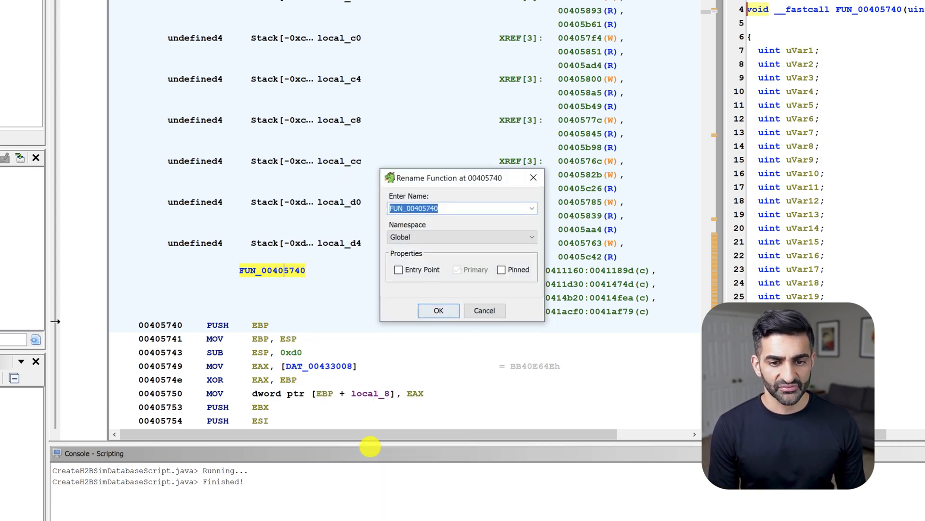
{"action": "type", "text": "as_crypto"}
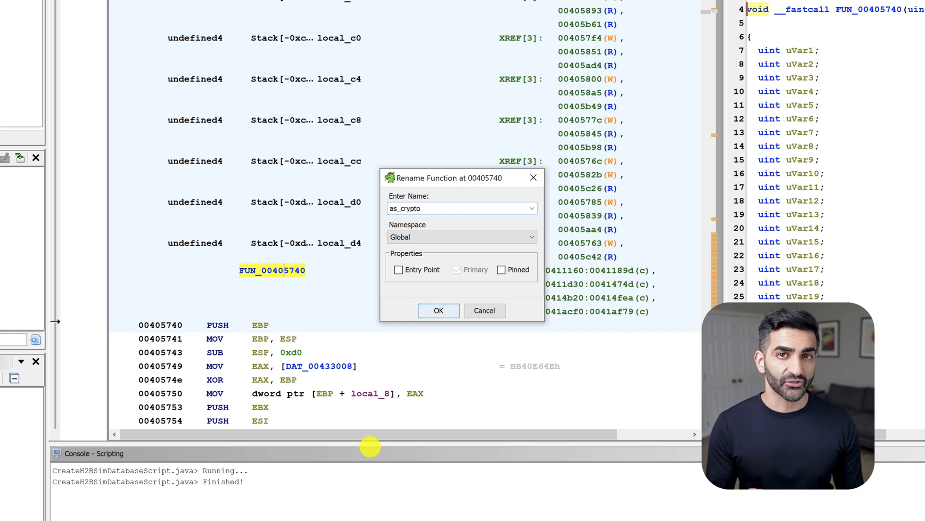
{"action": "left_click", "coordinate": [438, 311]}
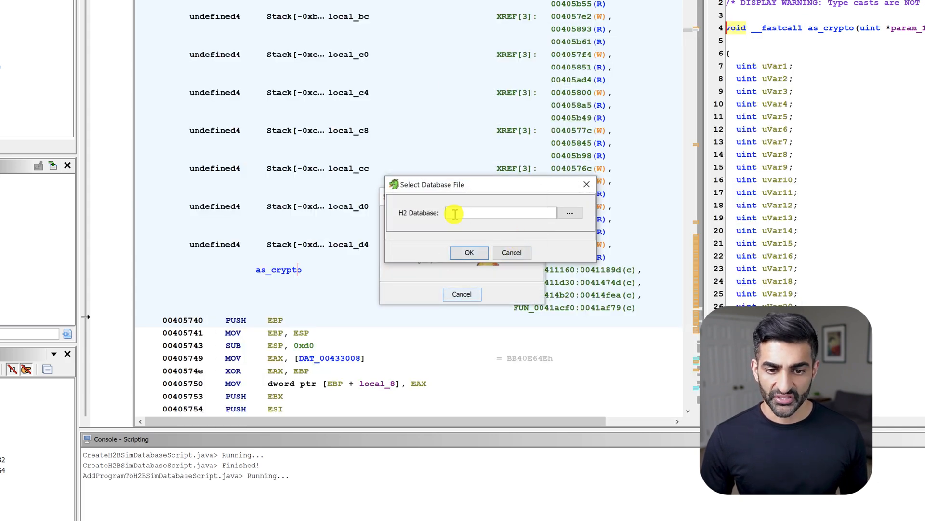
- Add conti.exe to the database by selecting bsim_ransomware\ransomwaredb.mv.db
{"action": "left_click", "coordinate": [570, 212]}
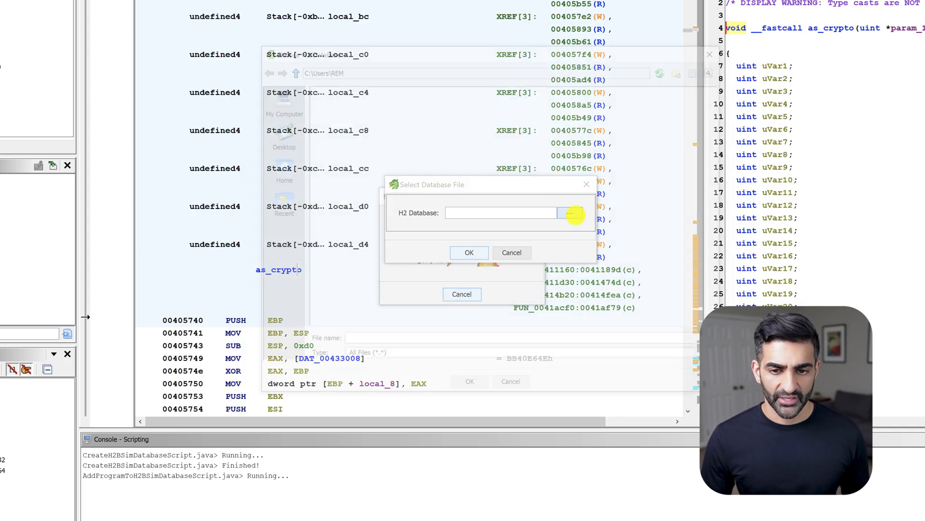
{"action": "left_click", "coordinate": [573, 212]}
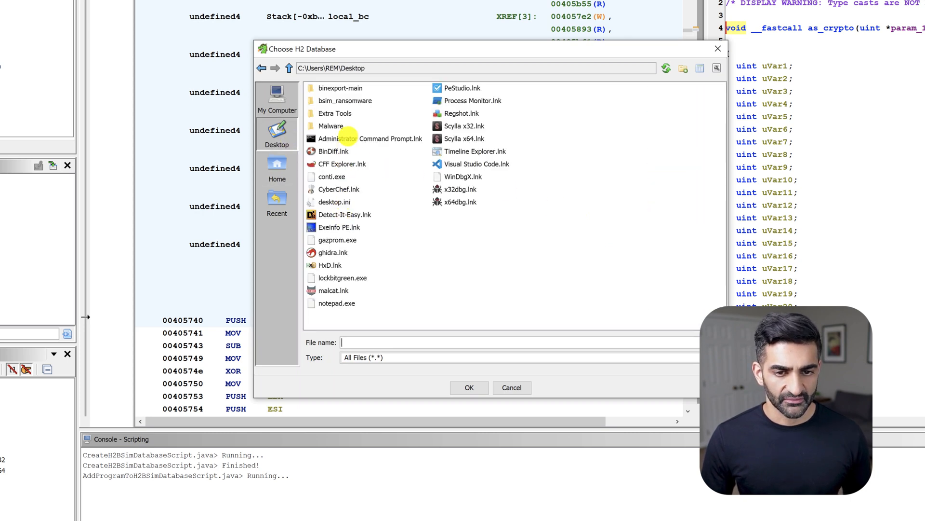
{"action": "double_click", "coordinate": [344, 101]}
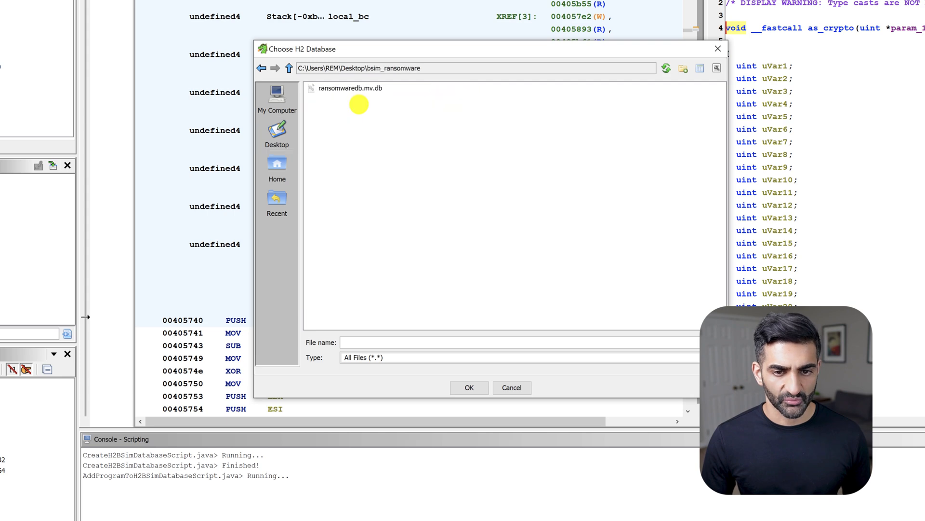
{"action": "left_click", "coordinate": [350, 88]}
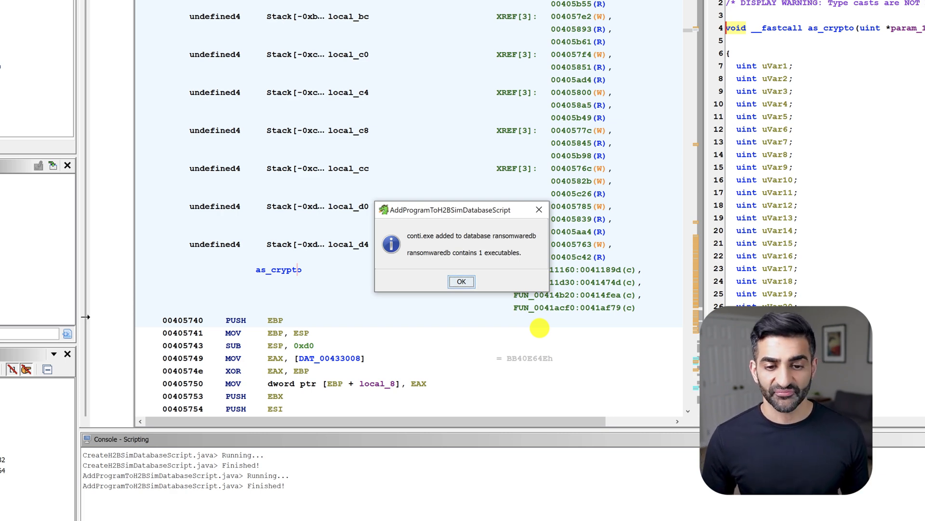
{"action": "left_click", "coordinate": [461, 281]}
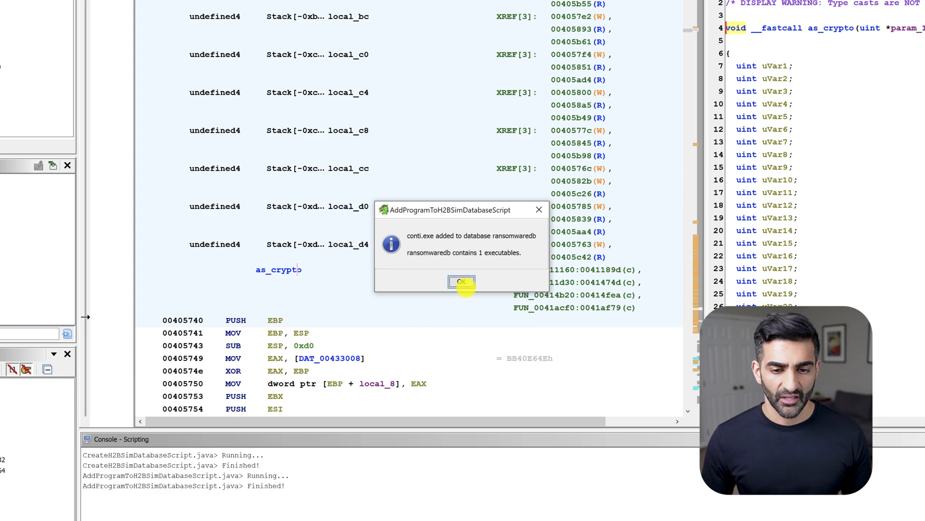
{"action": "left_click", "coordinate": [461, 281]}
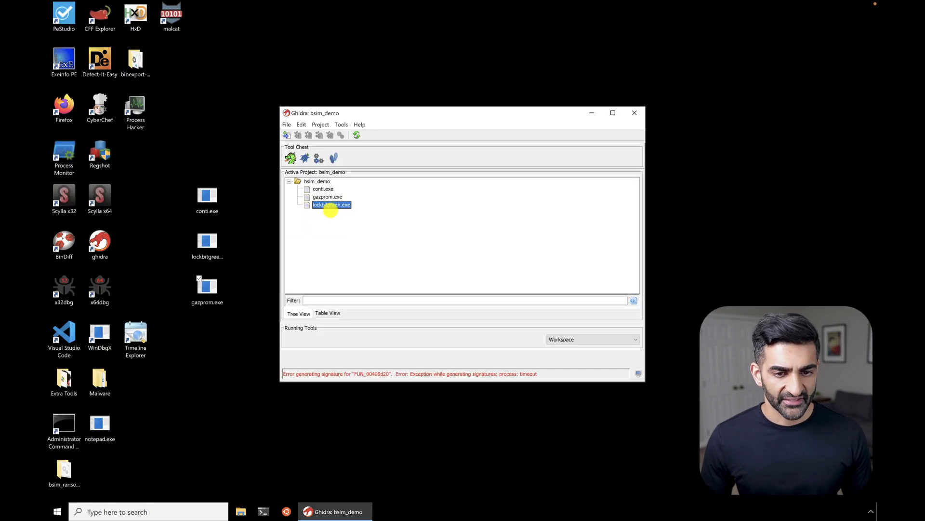
- Open lockbitgreen.exe and add it to ransomwaredb with AddProgramToH2BSimDatabaseScript
{"action": "double_click", "coordinate": [332, 205]}
{"action": "type", "text": "bsim"}
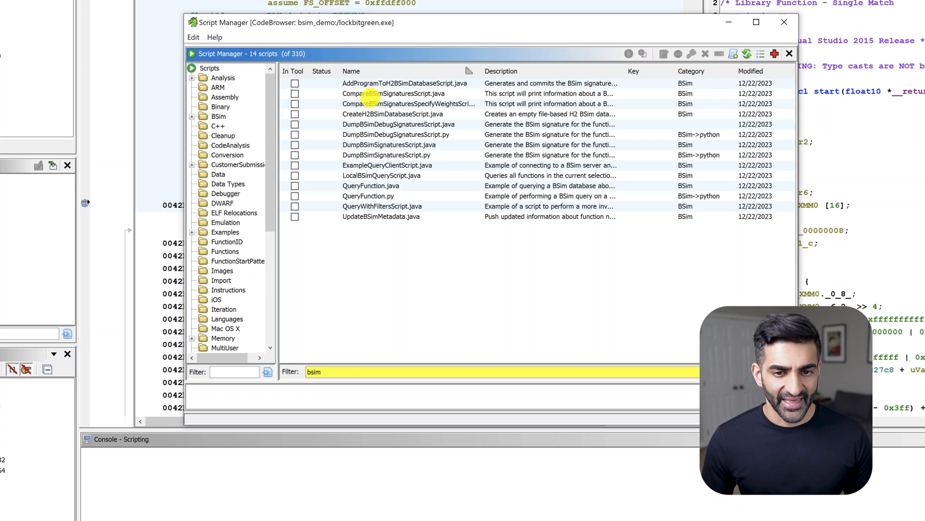
{"action": "left_click", "coordinate": [394, 83]}
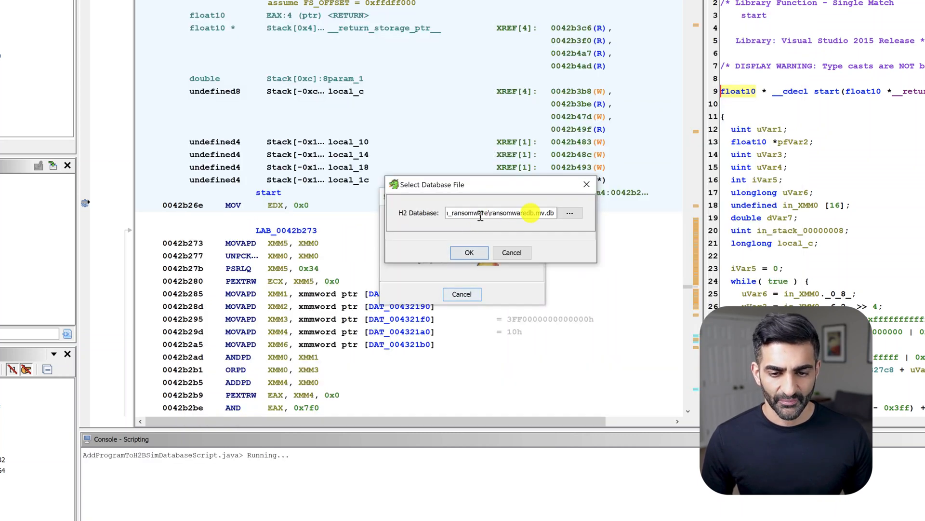
{"action": "left_click", "coordinate": [469, 253]}
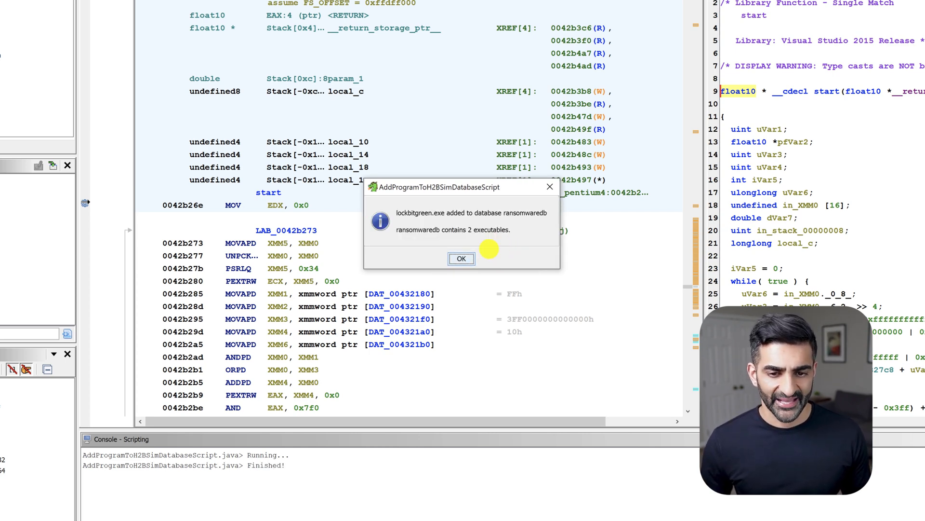
{"action": "left_click", "coordinate": [461, 258]}
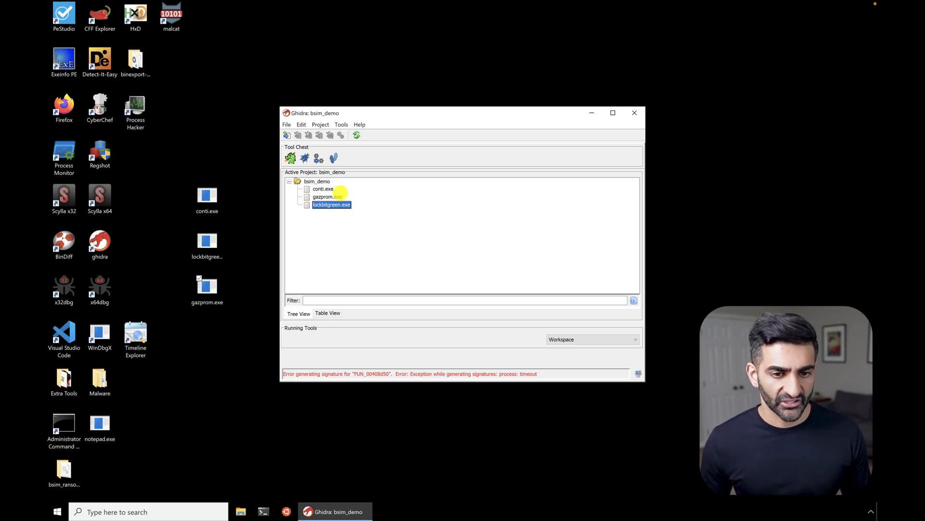
- Open gazprom.exe, jump to 1400019b0, and rename that function as_api_unhooking
{"action": "double_click", "coordinate": [324, 196]}
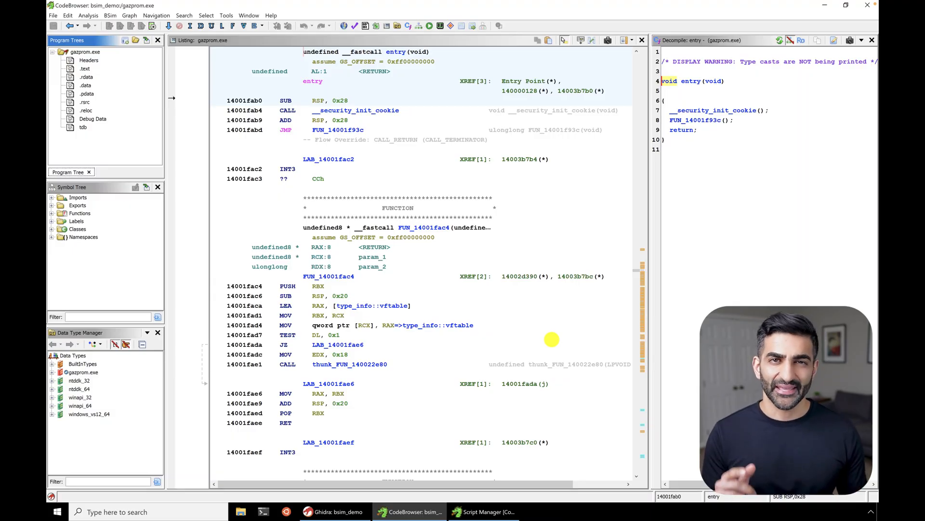
{"action": "left_click", "coordinate": [372, 256]}
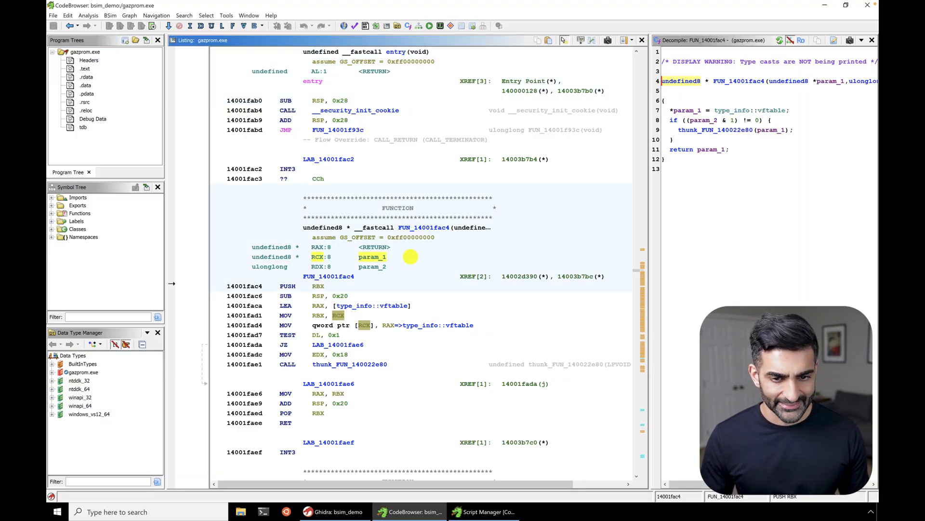
{"action": "key", "text": "g"}
{"action": "type", "text": "1400019b0"}
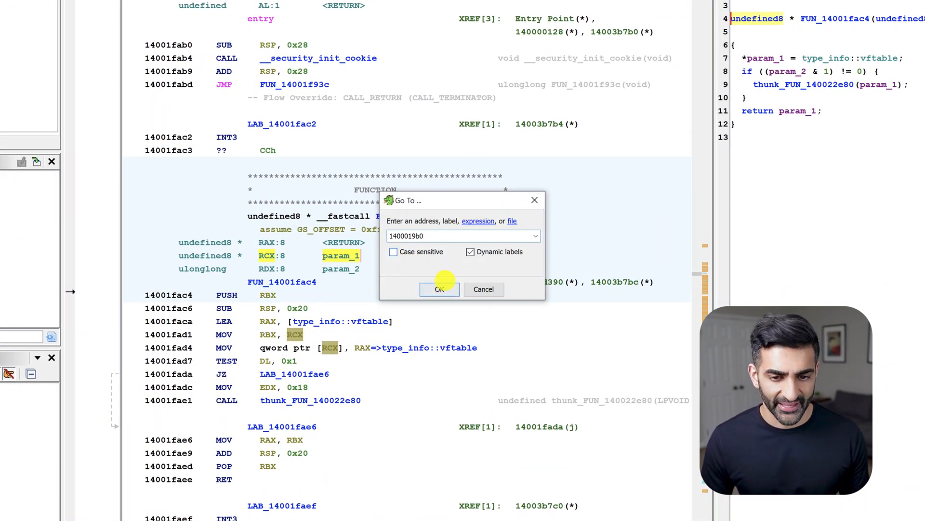
{"action": "left_click", "coordinate": [440, 289]}
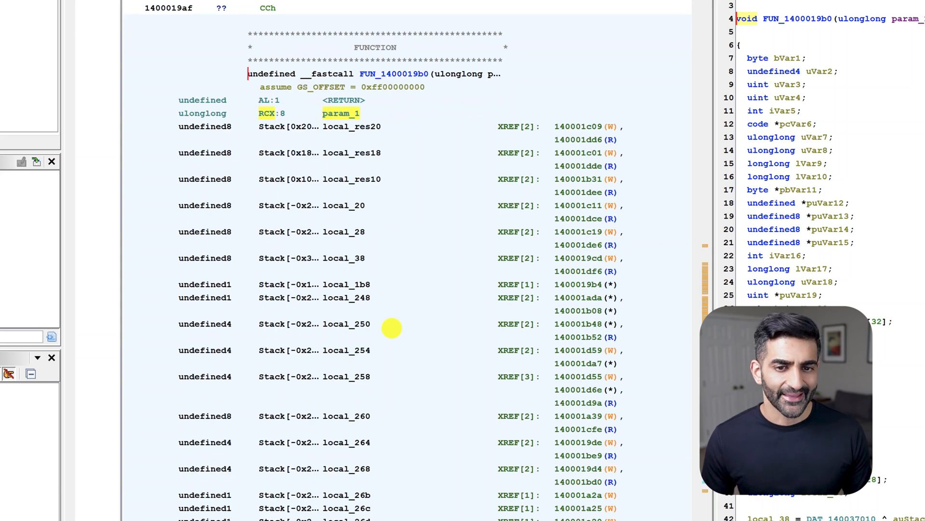
{"action": "mouse_move", "coordinate": [397, 278]}
{"action": "type", "text": "as_"}
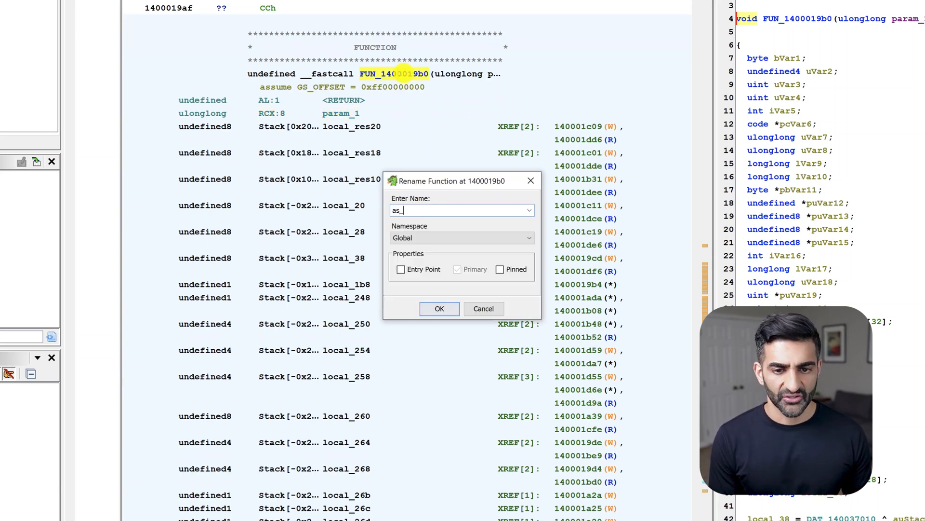
{"action": "type", "text": "api_unhooking"}
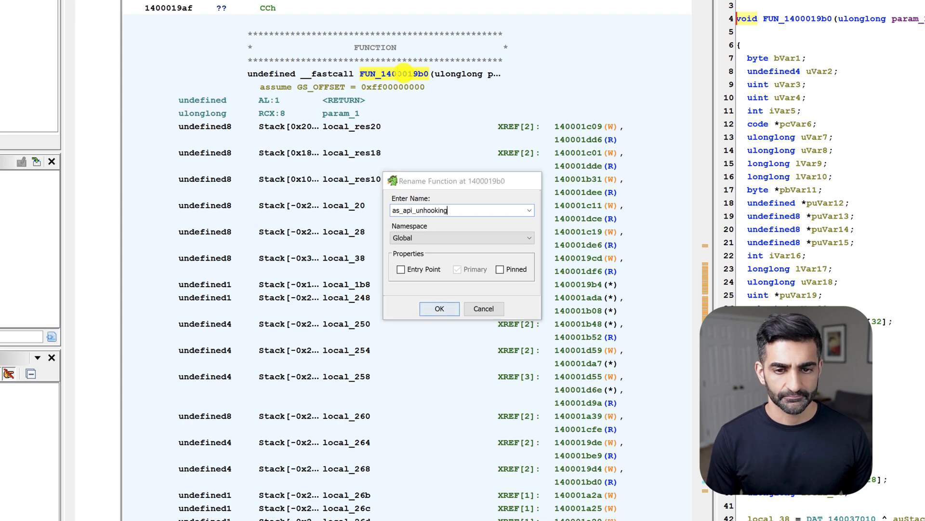
{"action": "left_click", "coordinate": [439, 309]}
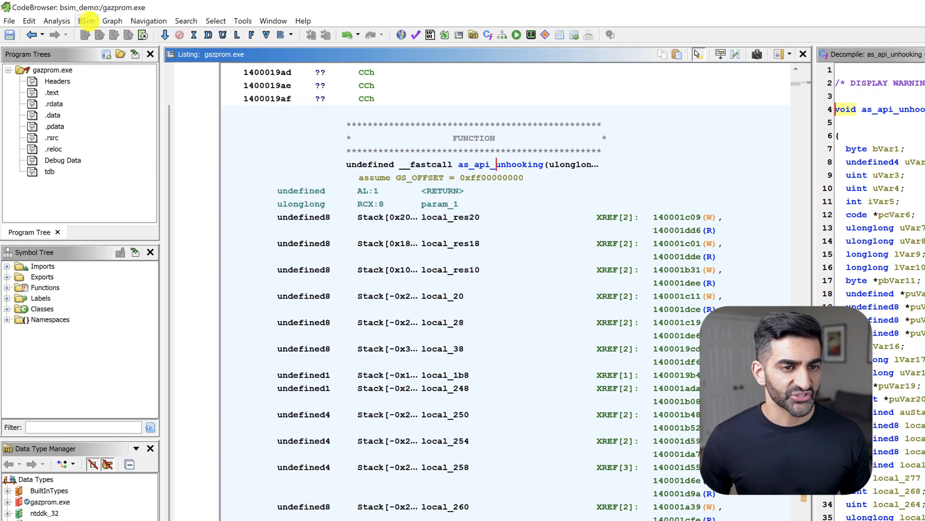
- Add Desktop\bsim_ransomware\ransomwaredb.mv.db as a File server in BSim Manage Servers
{"action": "left_click", "coordinate": [89, 20]}
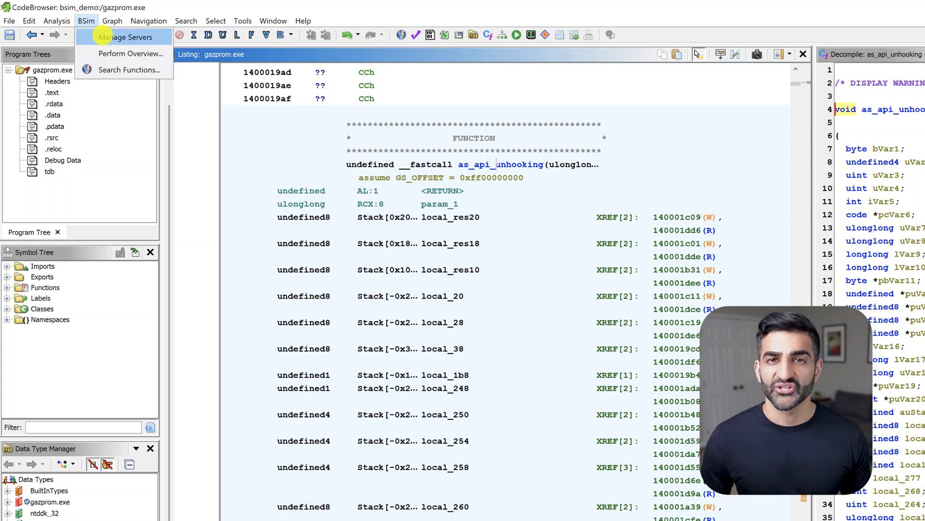
{"action": "left_click", "coordinate": [126, 37]}
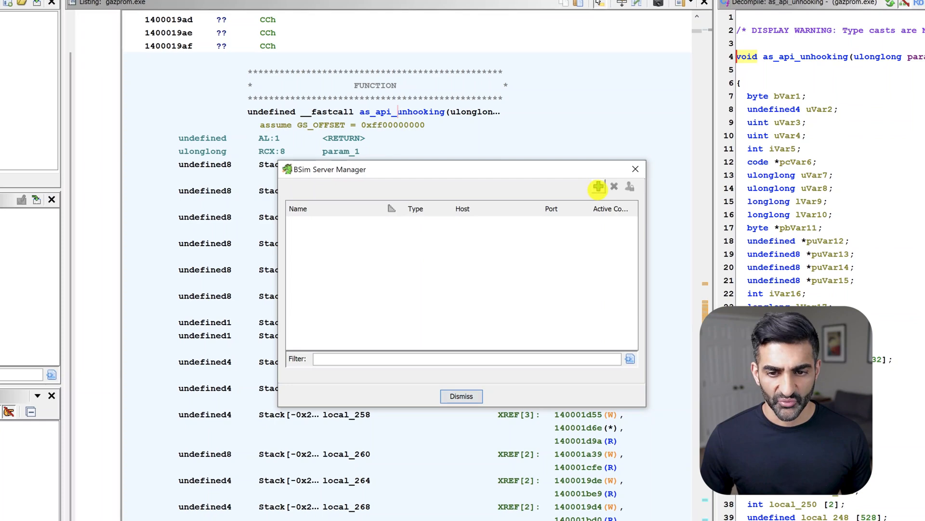
{"action": "left_click", "coordinate": [598, 186]}
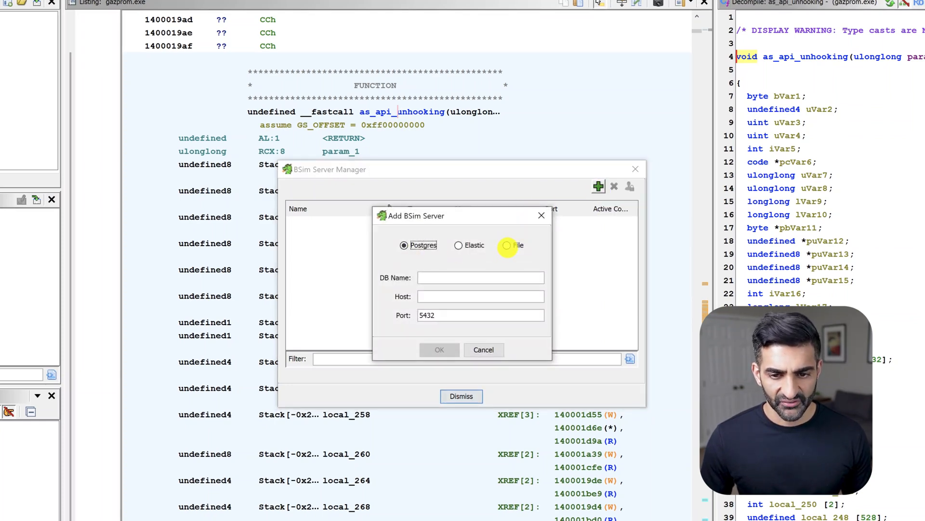
{"action": "left_click", "coordinate": [507, 245]}
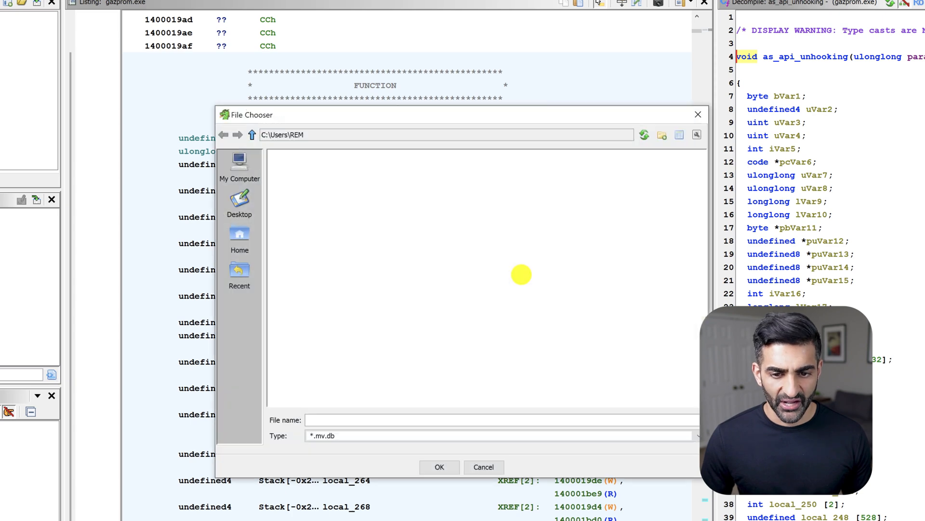
{"action": "left_click", "coordinate": [239, 201]}
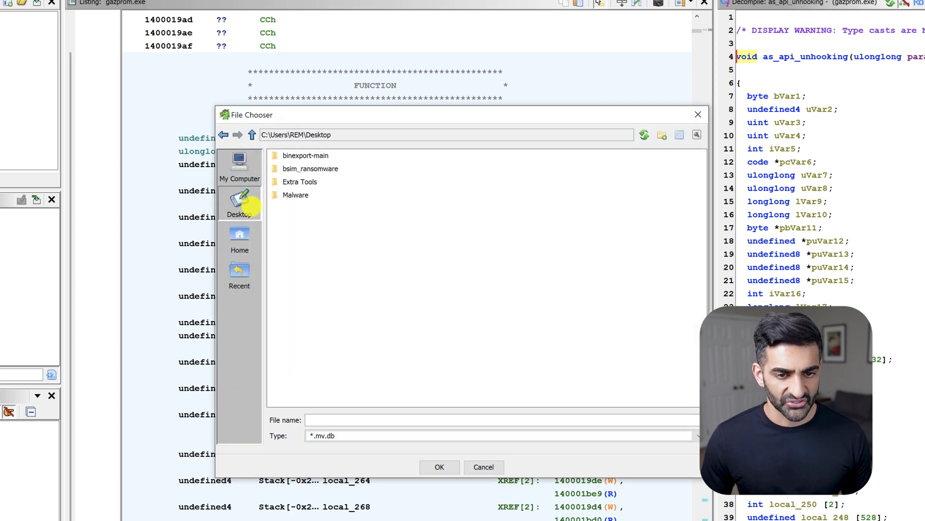
{"action": "double_click", "coordinate": [309, 168]}
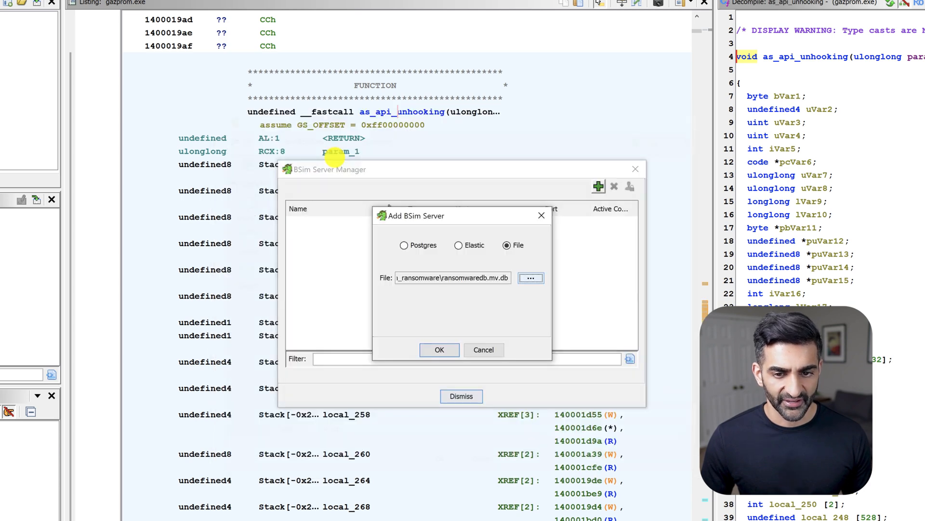
{"action": "left_click", "coordinate": [439, 349]}
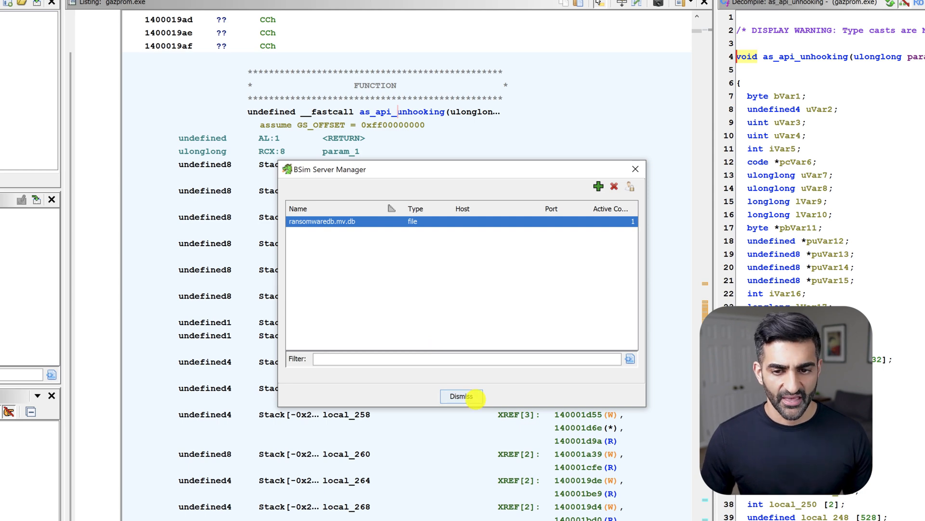
{"action": "left_click", "coordinate": [461, 397]}
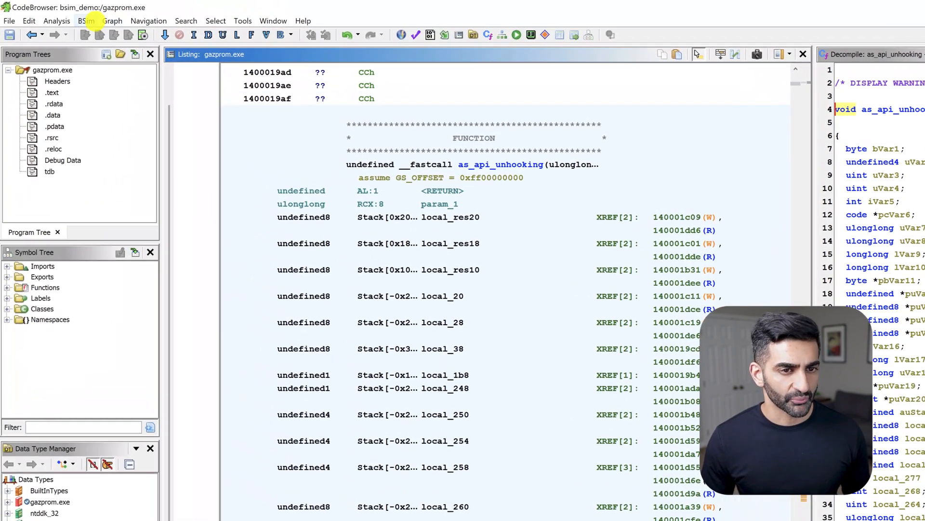
{"action": "left_click", "coordinate": [86, 21]}
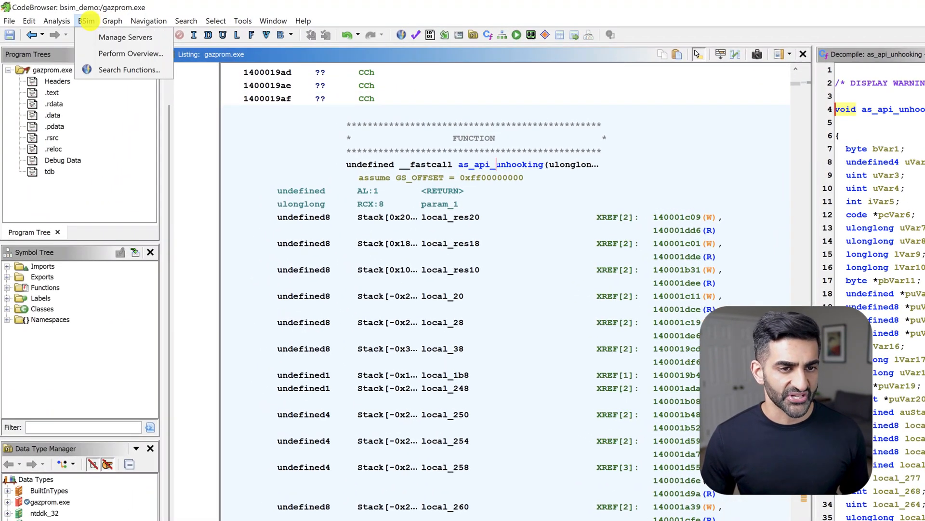
{"action": "mouse_move", "coordinate": [121, 70]}
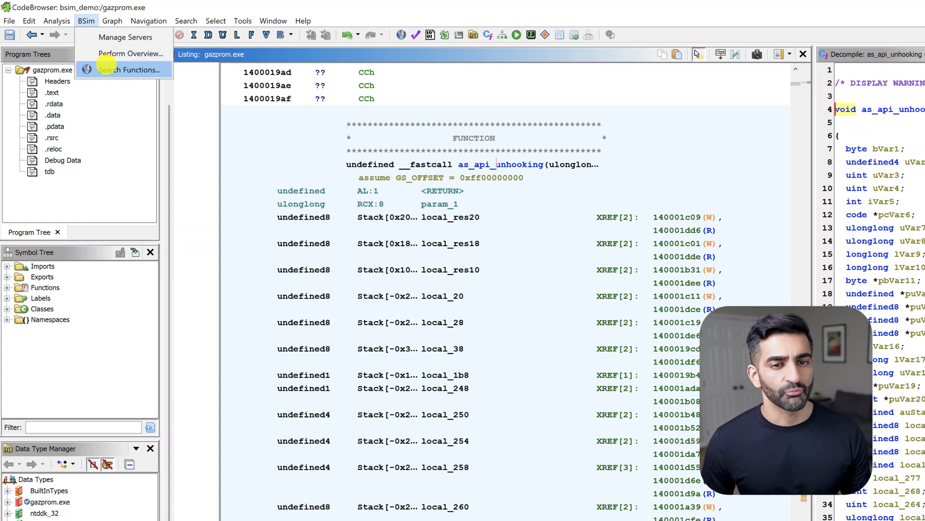
{"action": "left_click", "coordinate": [131, 69]}
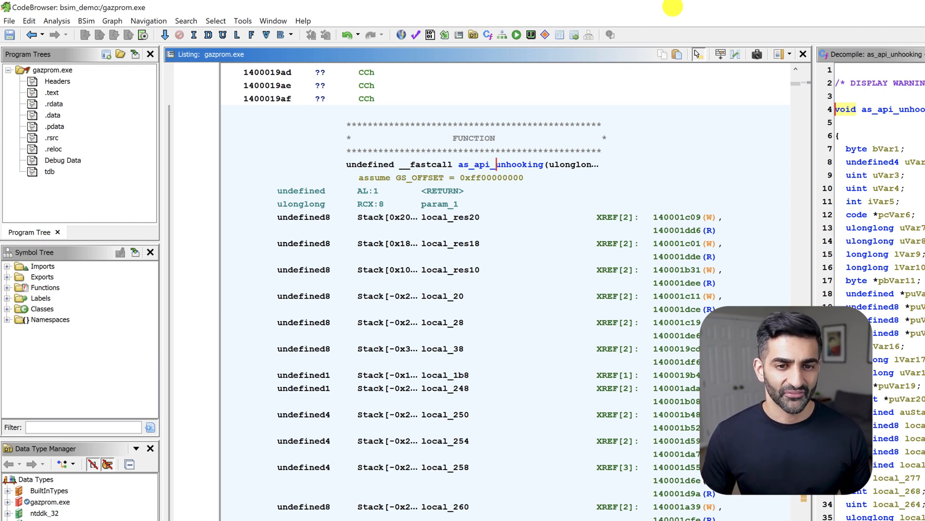
- Select all 644 gazprom.exe functions and start a BSim function search on them
{"action": "double_click", "coordinate": [450, 269]}
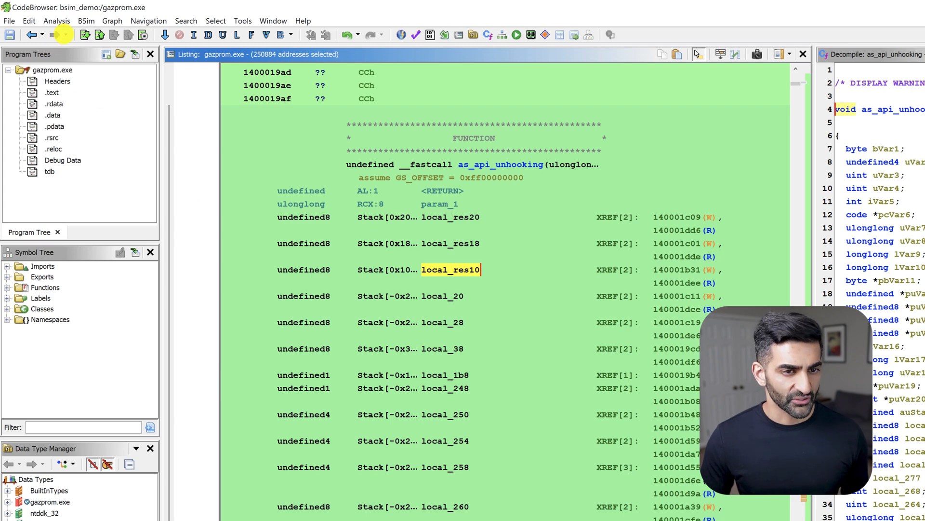
{"action": "left_click", "coordinate": [81, 21]}
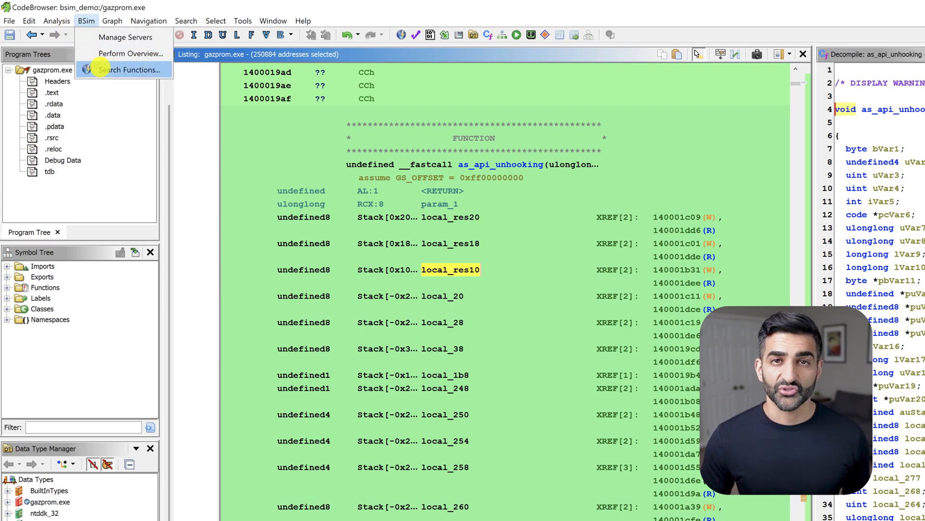
{"action": "left_click", "coordinate": [131, 69]}
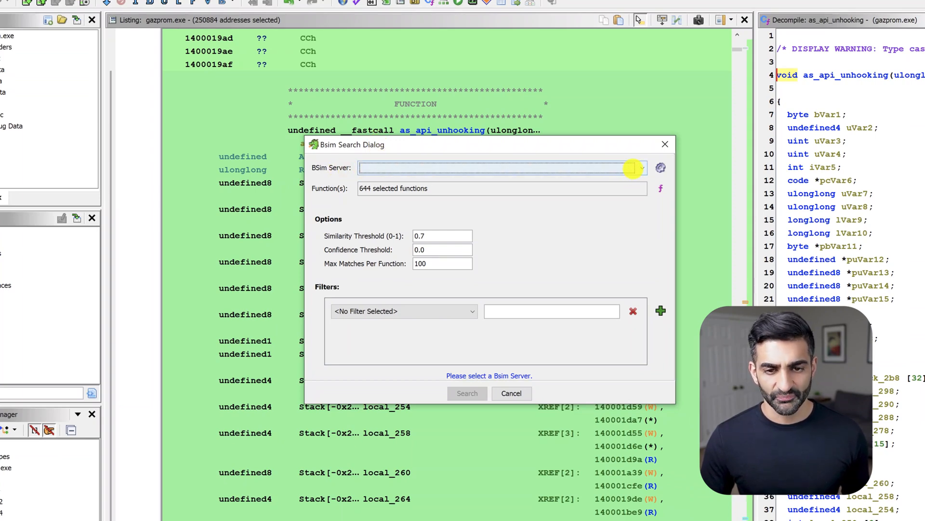
- Choose the ransomwaredb.mv.db server and search all 644 functions, returning 1142 matches
{"action": "left_click", "coordinate": [642, 168]}
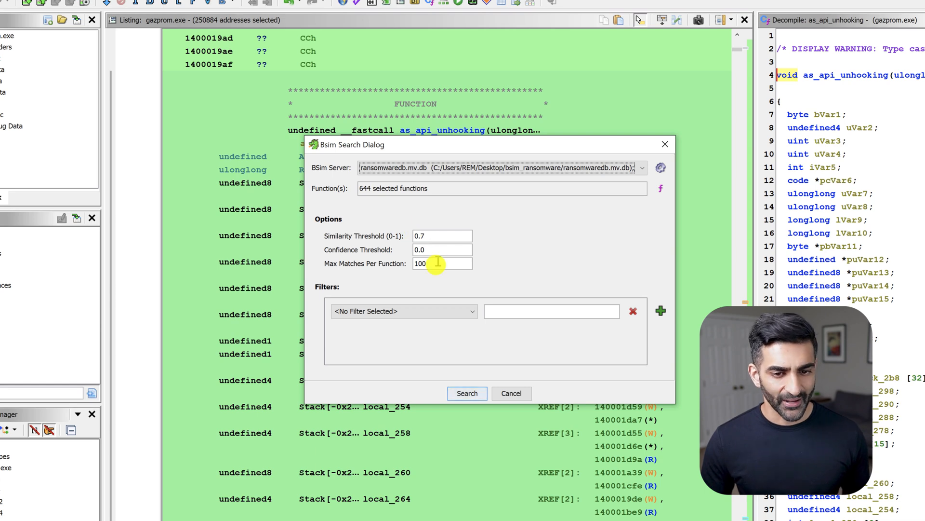
{"action": "mouse_move", "coordinate": [395, 259]}
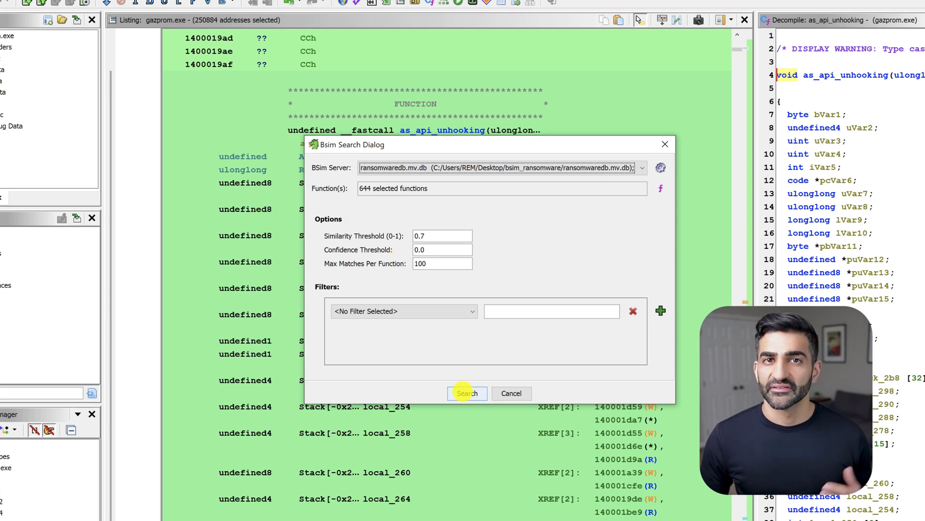
{"action": "left_click", "coordinate": [468, 393]}
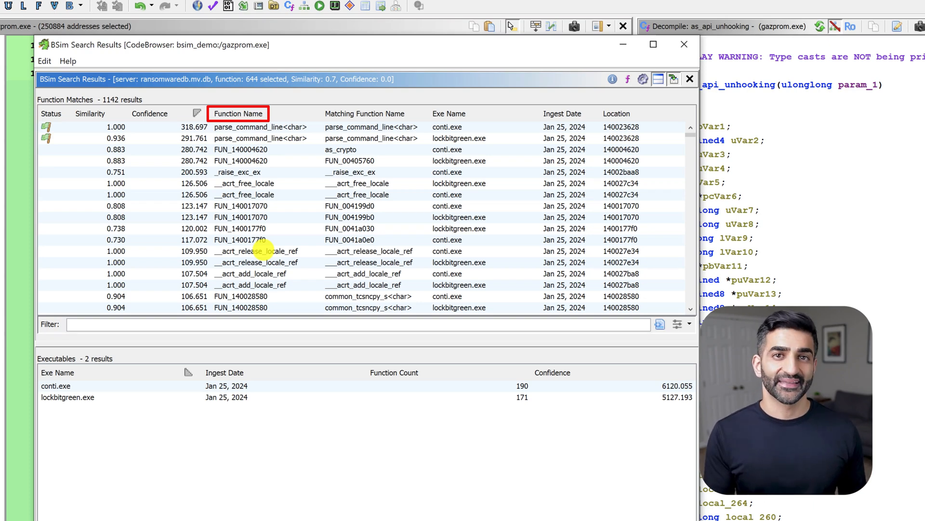
{"action": "left_click", "coordinate": [365, 114]}
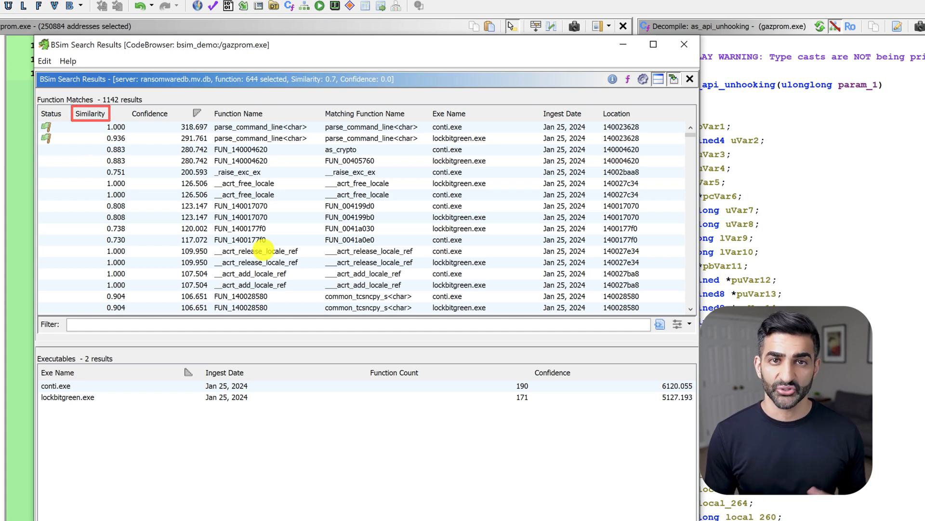
{"action": "left_click", "coordinate": [150, 114]}
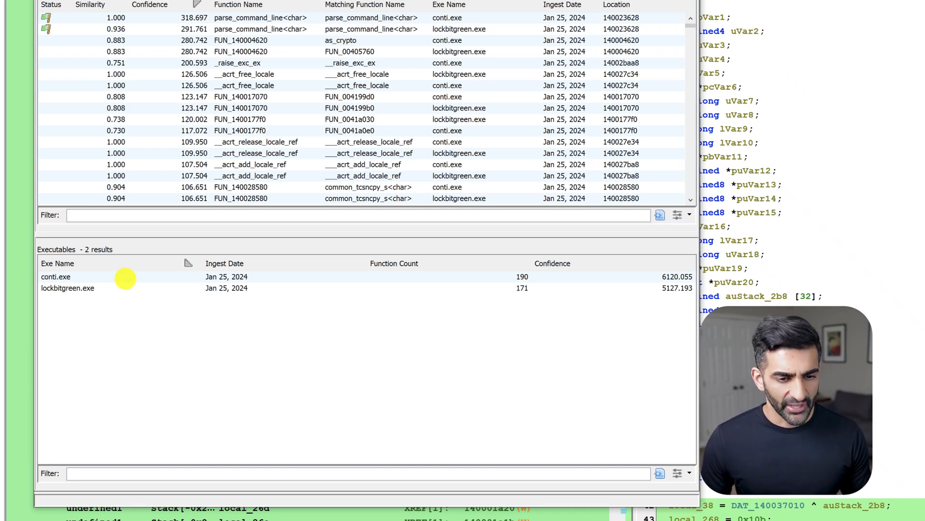
- Load conti.exe read-only from the BSim Executables pane and bring up its actions
{"action": "left_click", "coordinate": [55, 277]}
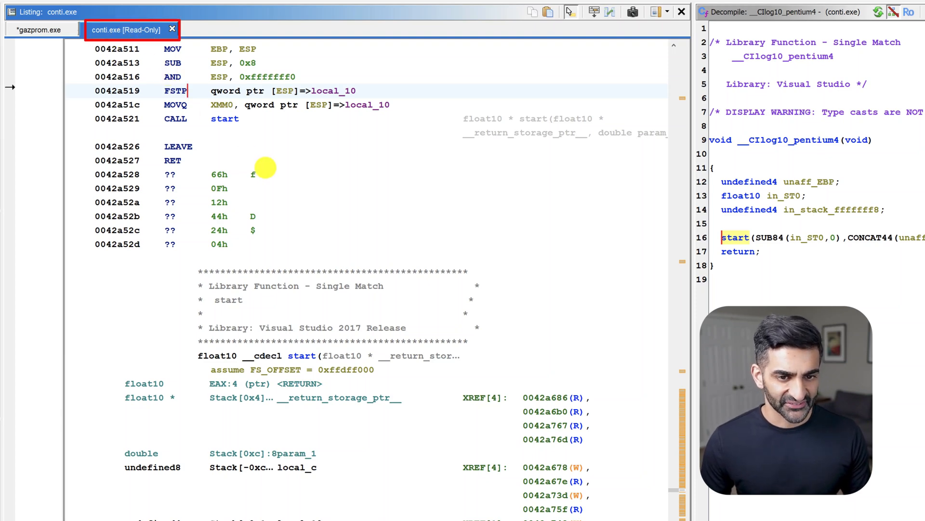
{"action": "mouse_move", "coordinate": [109, 31]}
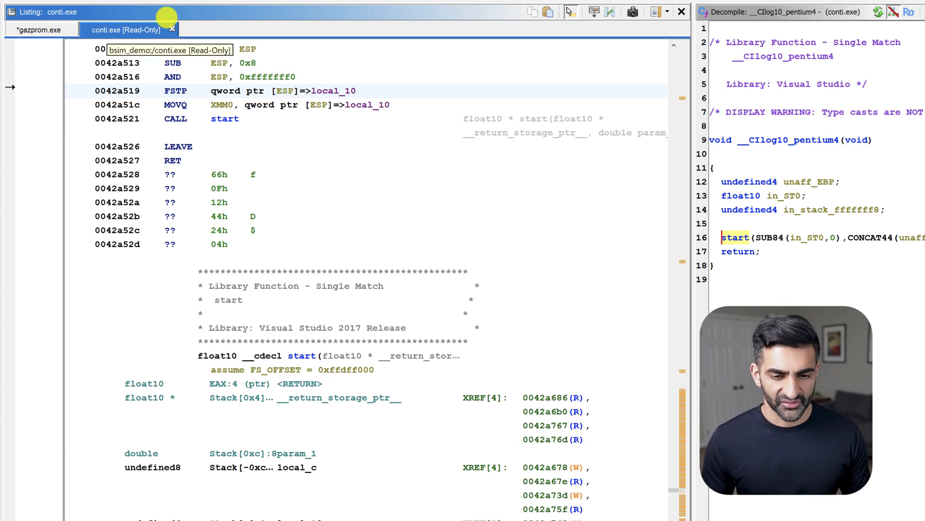
{"action": "right_click", "coordinate": [124, 383]}
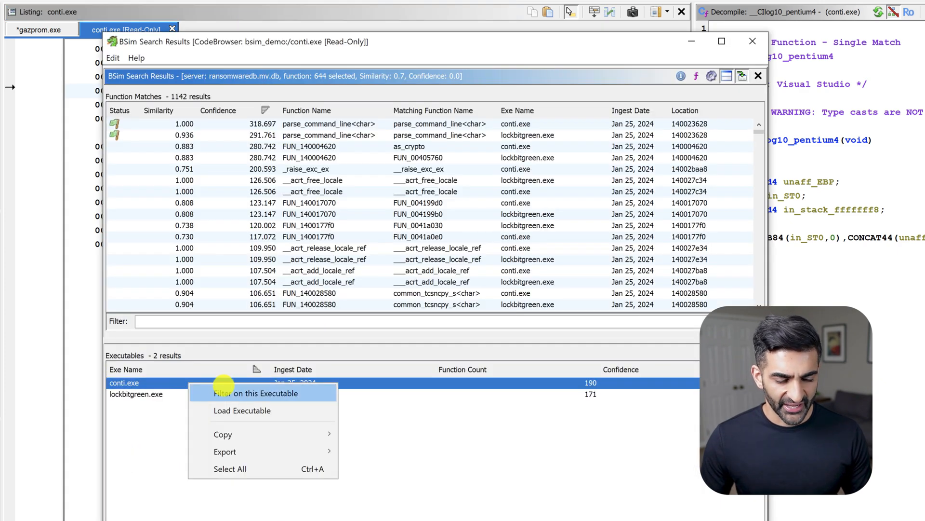
{"action": "mouse_move", "coordinate": [312, 393]}
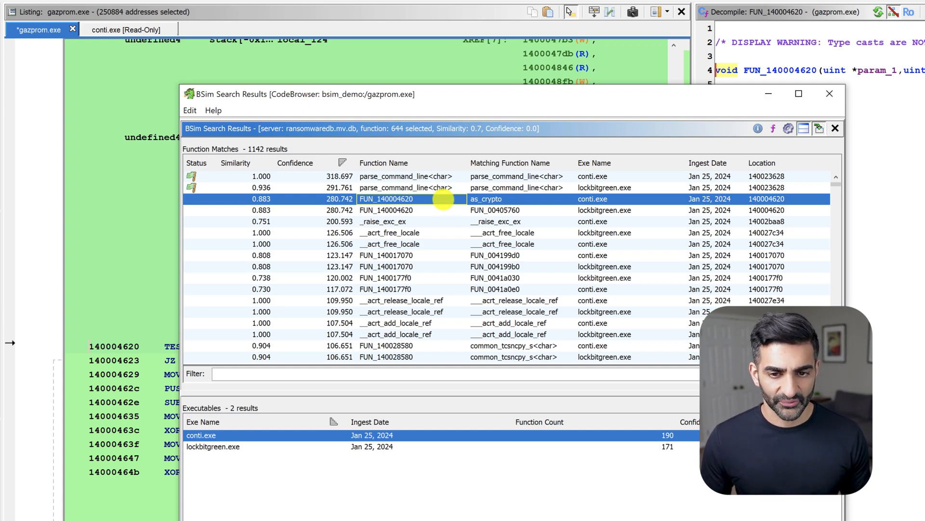
- Apply the as_crypto name to FUN_140004620, then filter results for 'unhook'
{"action": "right_click", "coordinate": [386, 199]}
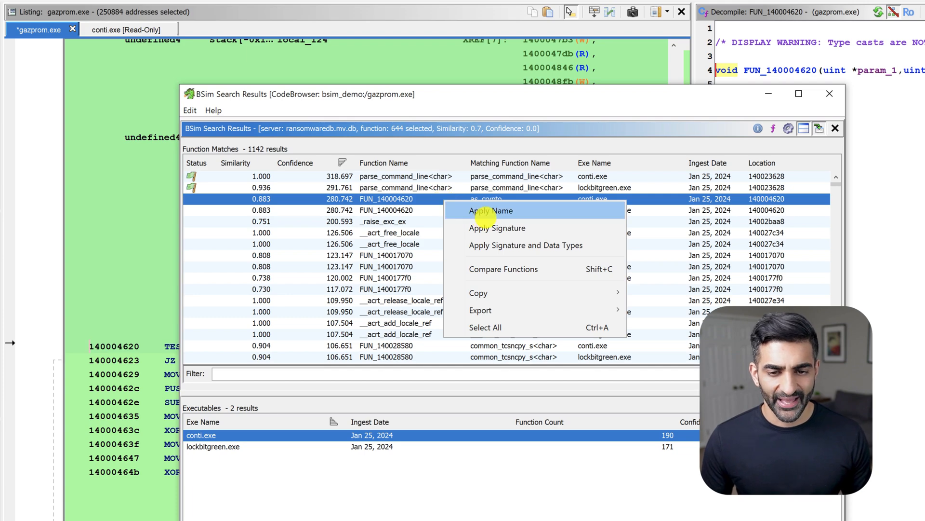
{"action": "left_click", "coordinate": [491, 211]}
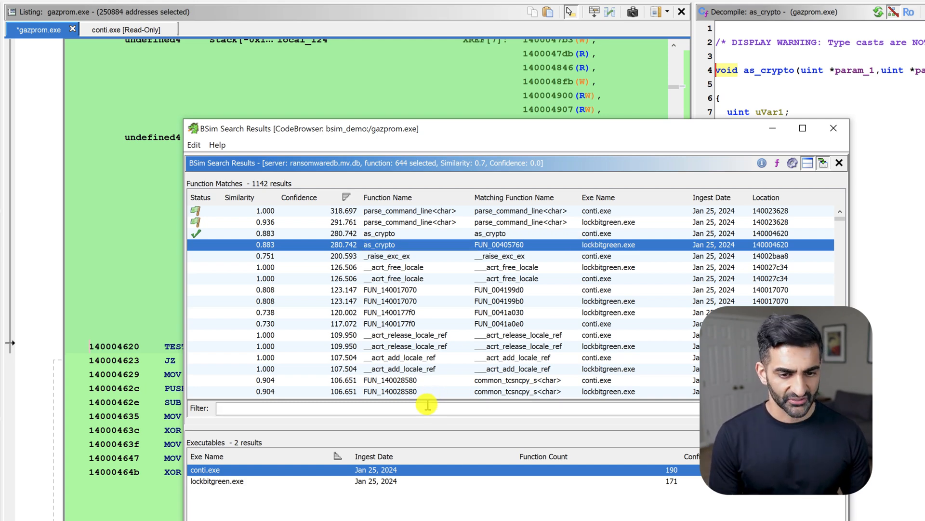
{"action": "type", "text": "unhook"}
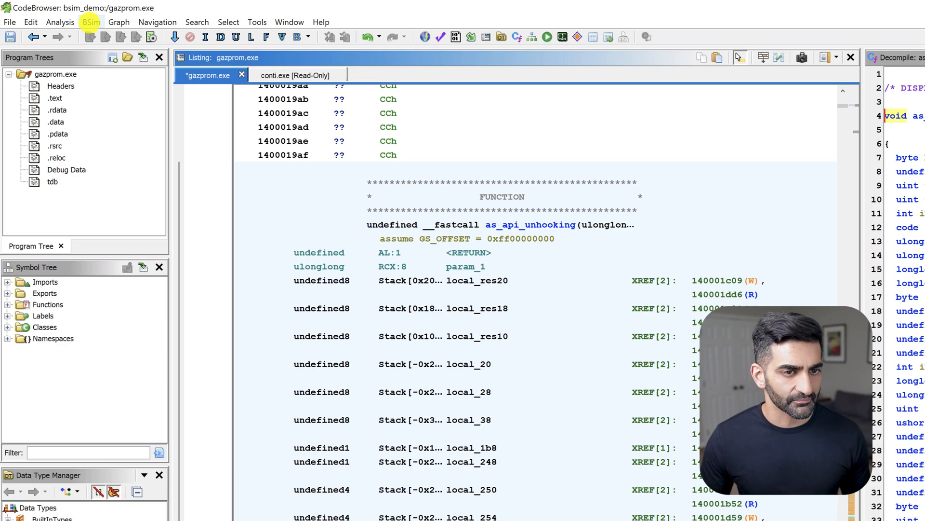
- Start a BSim search for as_api_unhooking with Similarity Threshold 0.2
{"action": "left_click", "coordinate": [89, 22]}
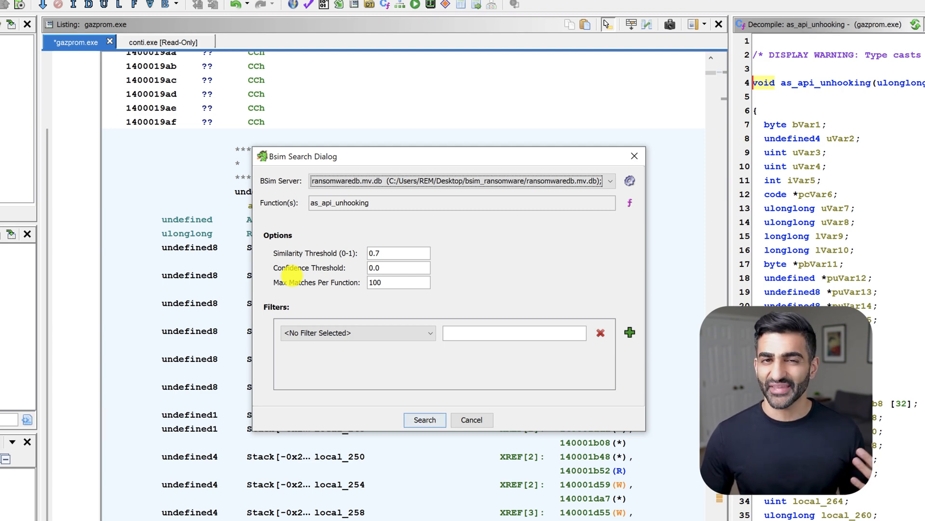
{"action": "mouse_move", "coordinate": [396, 243]}
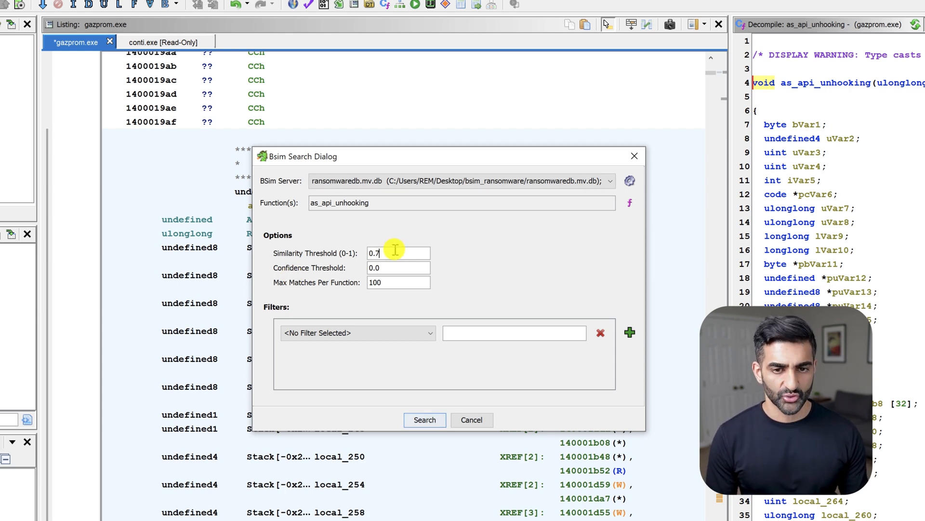
{"action": "type", "text": "0.2"}
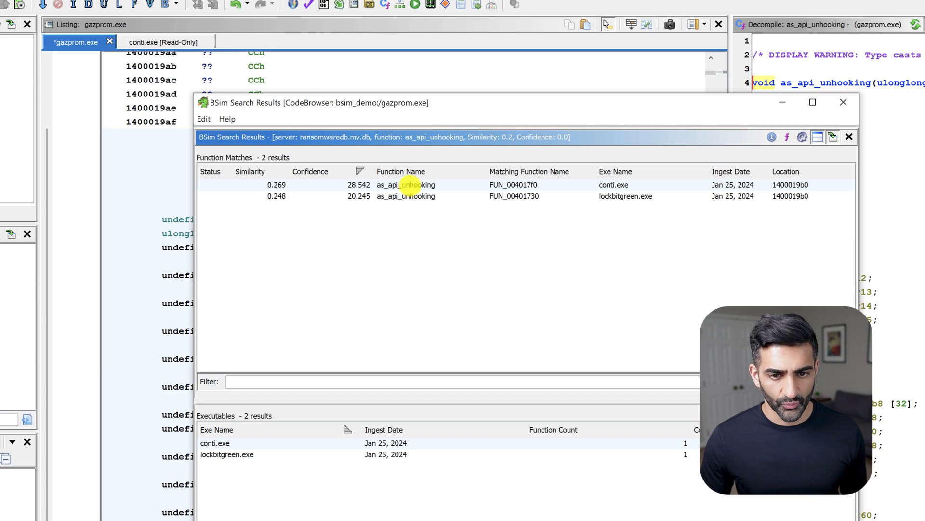
{"action": "right_click", "coordinate": [406, 184]}
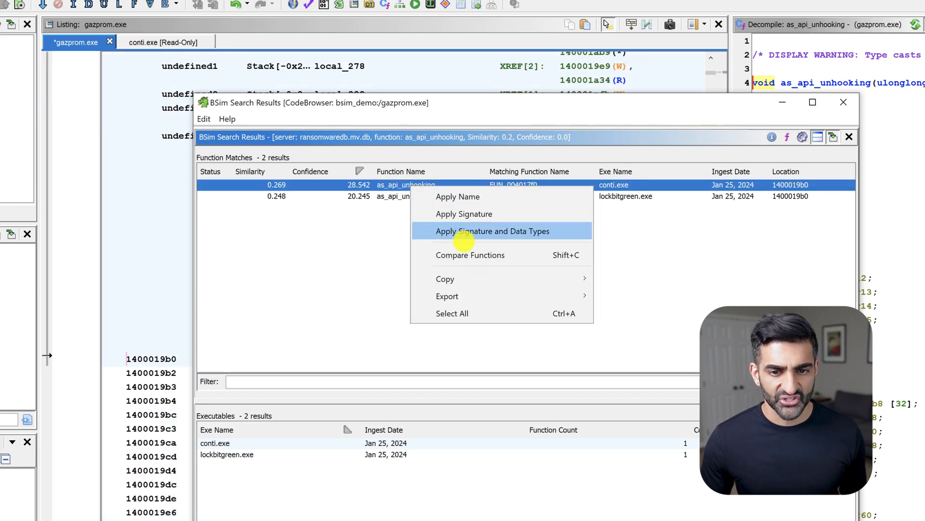
{"action": "left_click", "coordinate": [492, 231]}
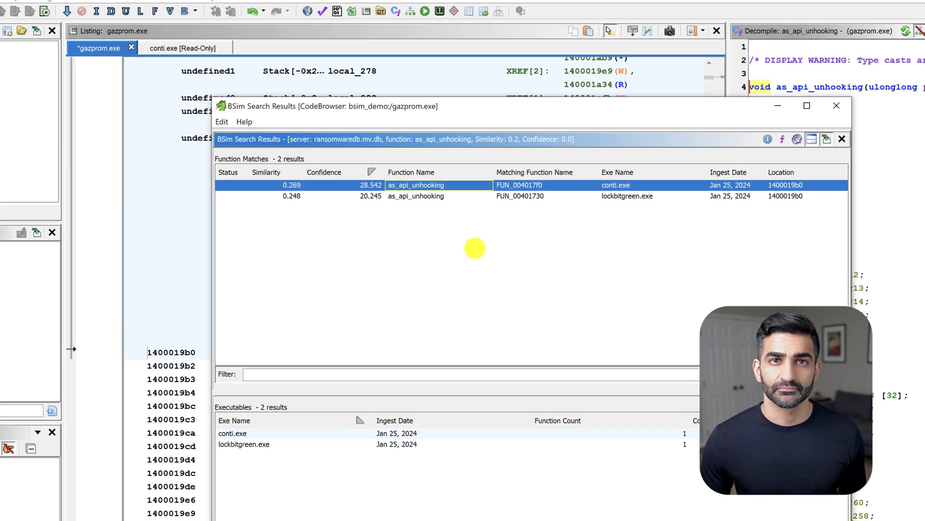
{"action": "double_click", "coordinate": [415, 185]}
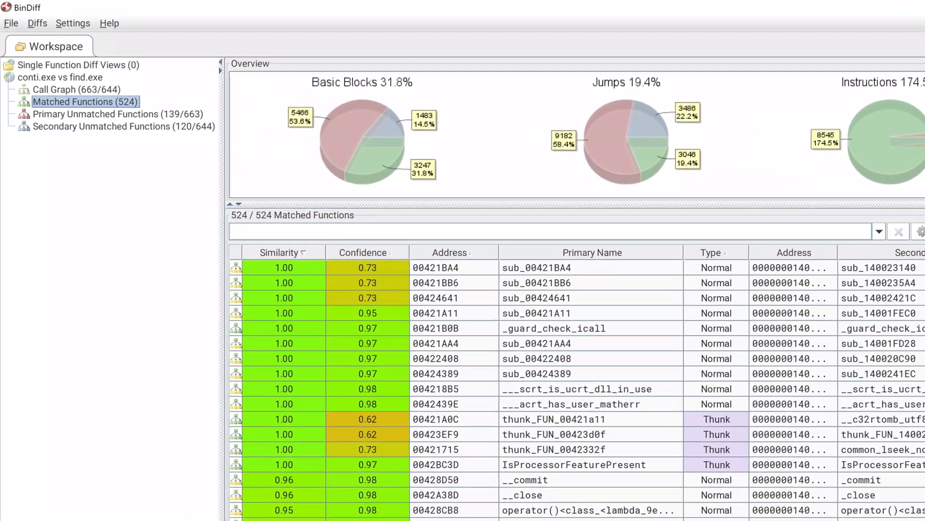
- View the 524 matched functions of the conti.exe vs find.exe diff
{"action": "left_click", "coordinate": [59, 77]}
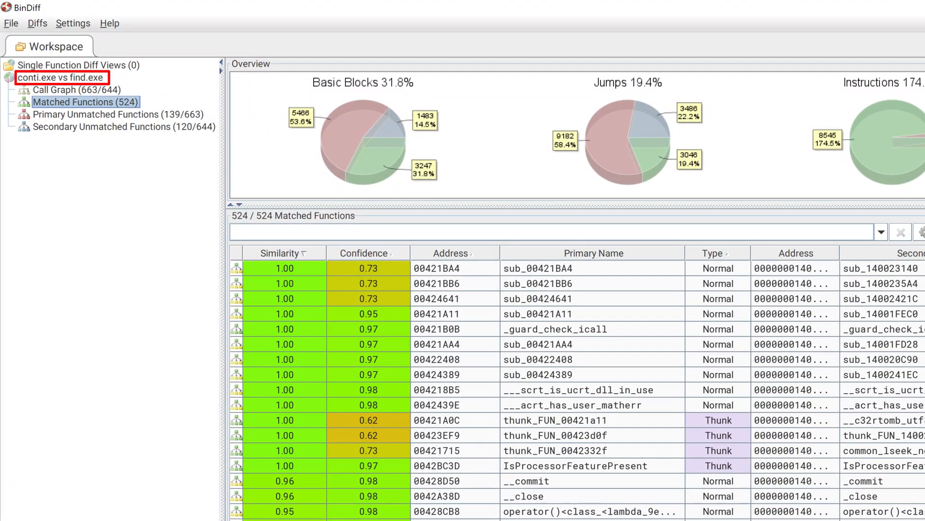